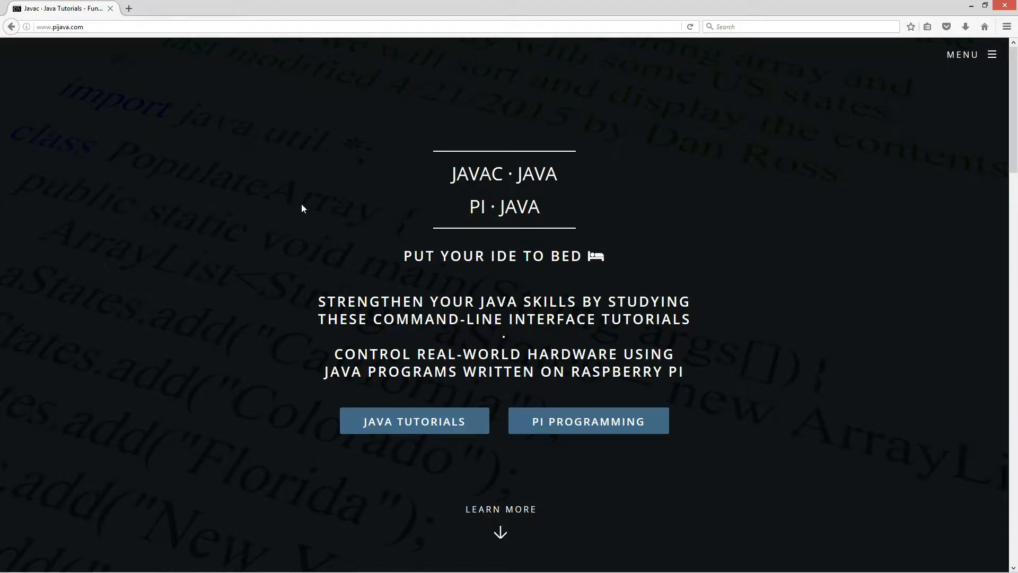
mouse_move(594, 430)
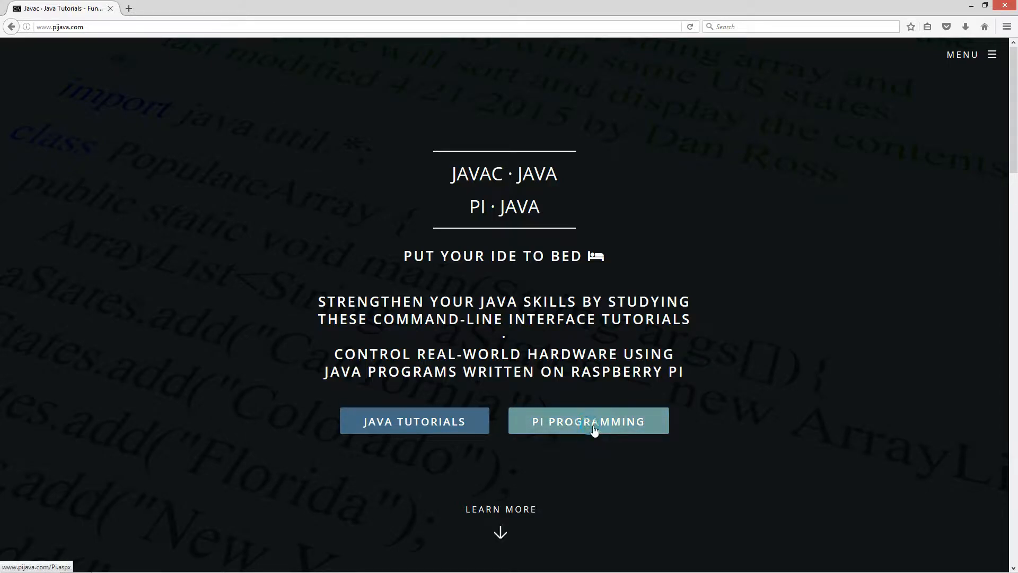
Step: Open the Servo Test & Installation tutorial from PI PROGRAMMING and note the Savox servo
click(589, 420)
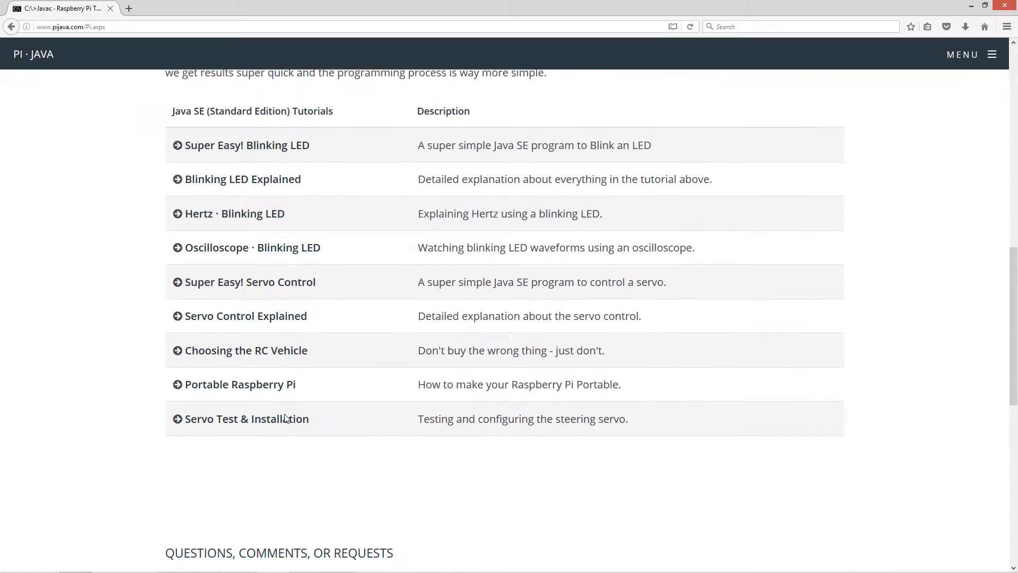
click(246, 419)
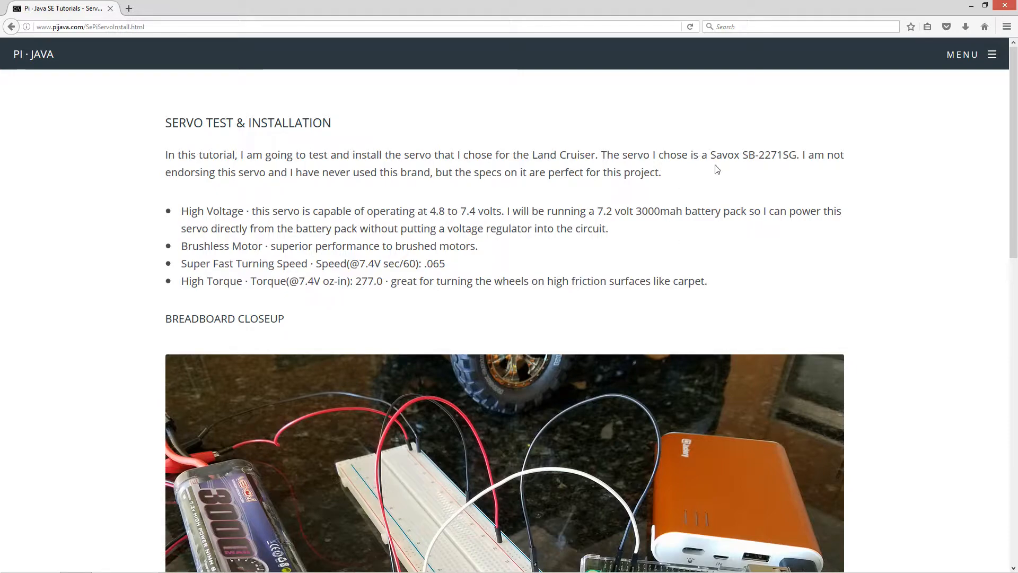
double_click(725, 154)
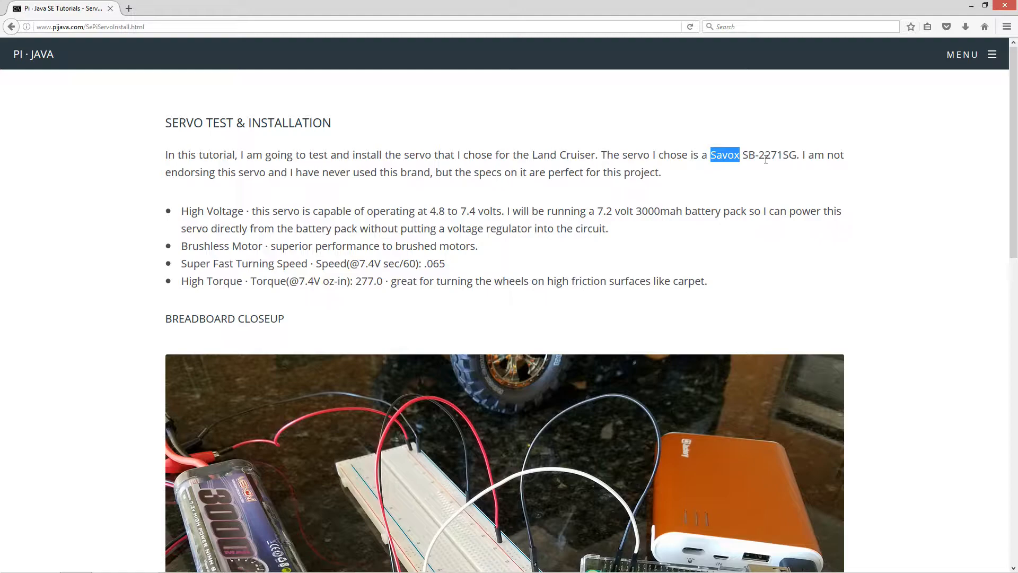
mouse_move(274, 175)
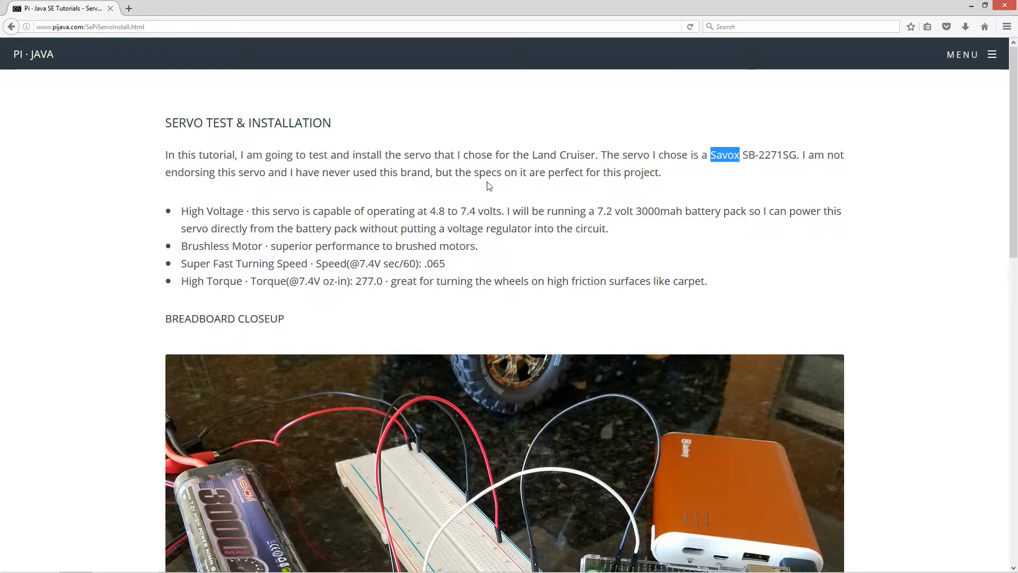
mouse_move(624, 176)
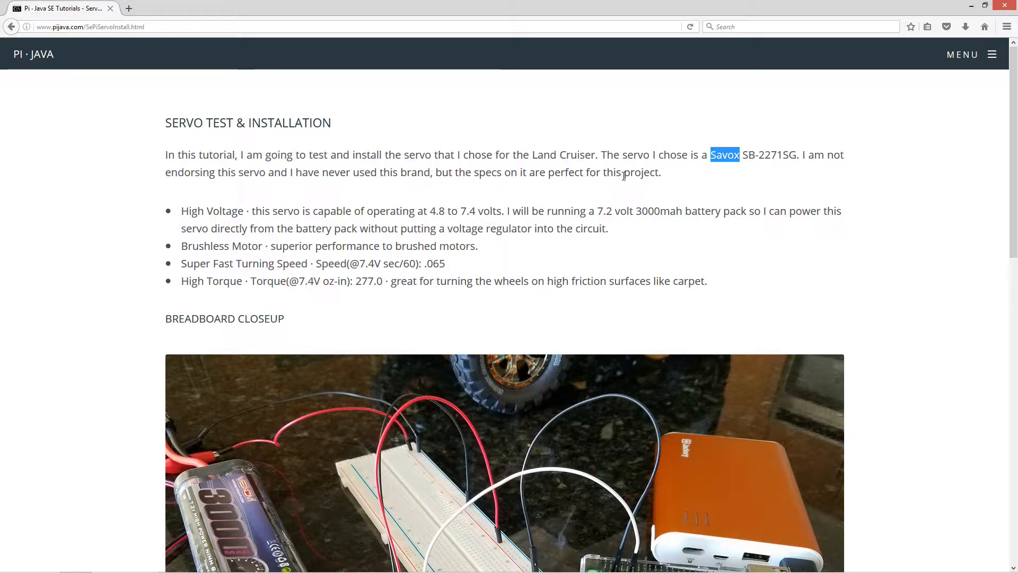
scroll(down, 3)
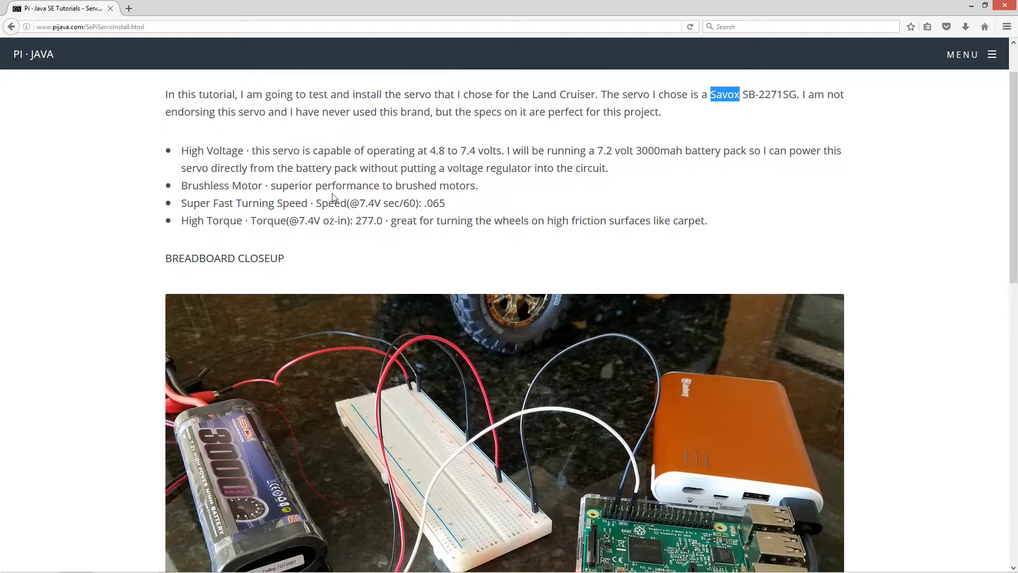
scroll(down, 3)
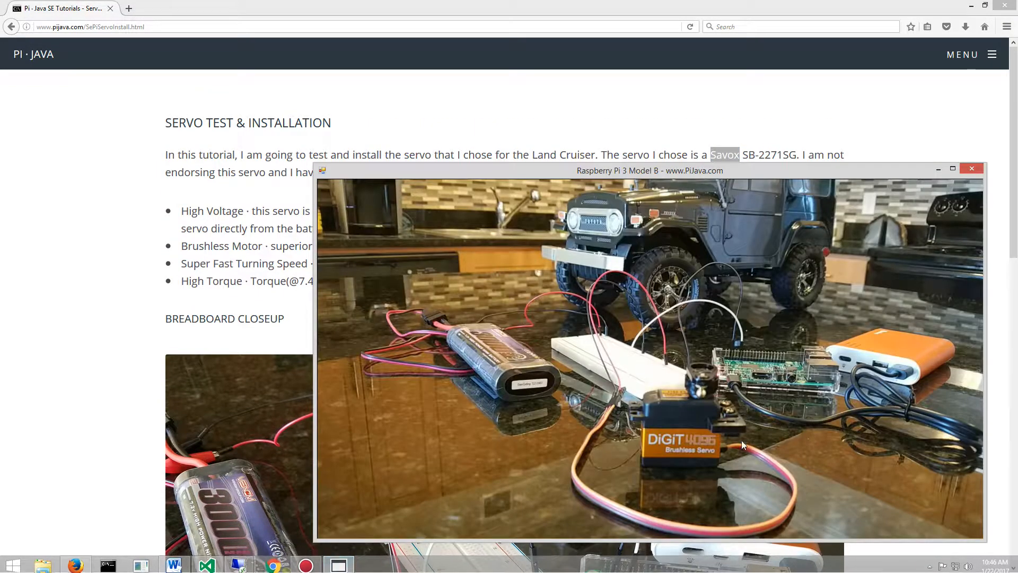
click(952, 167)
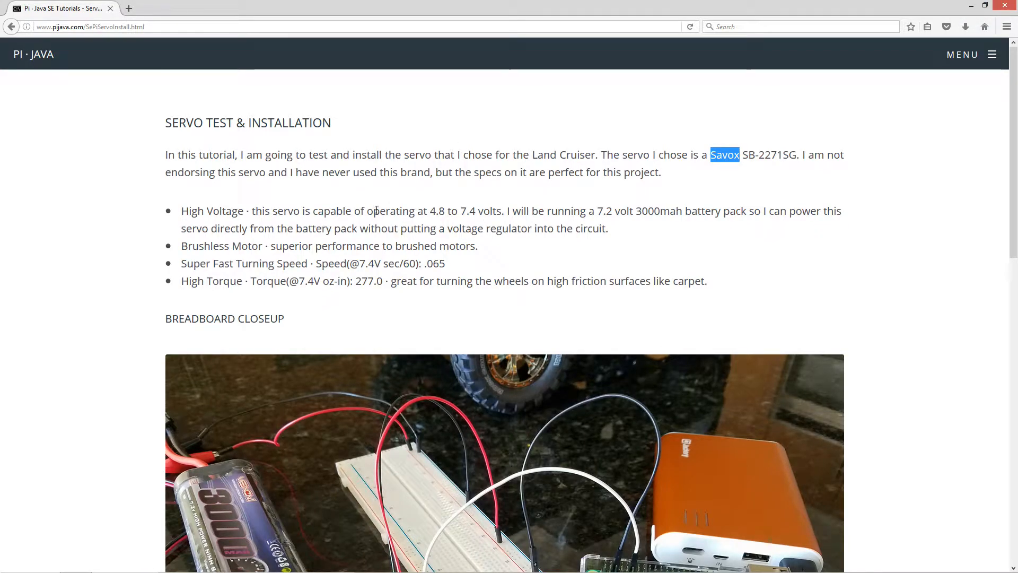
mouse_move(479, 211)
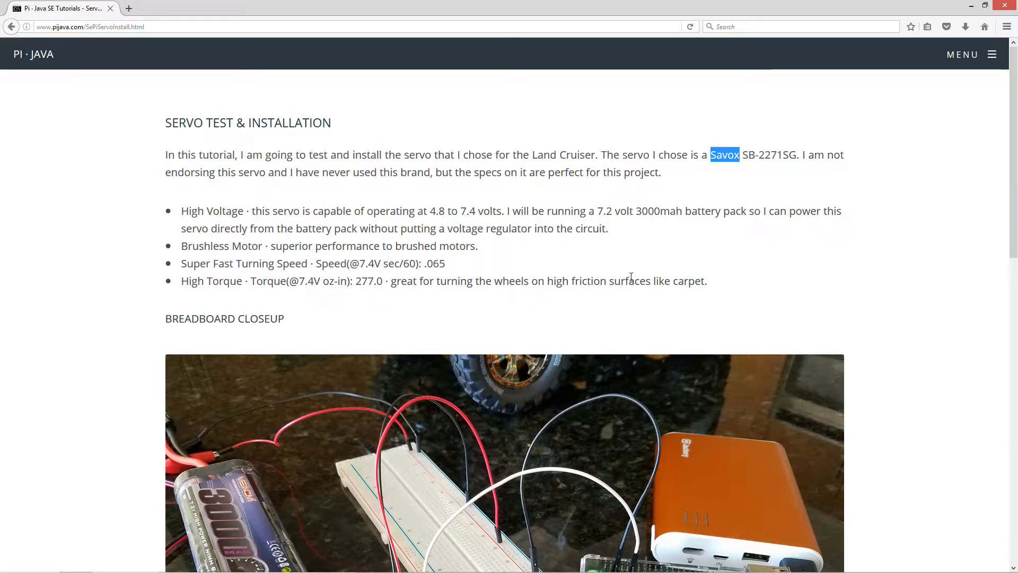
scroll(down, 3)
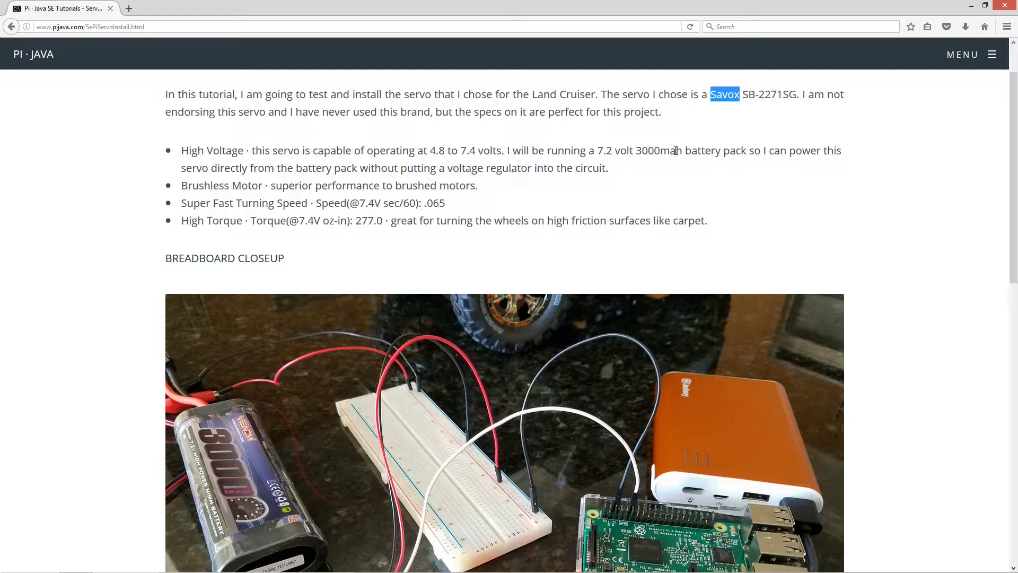
mouse_move(251, 175)
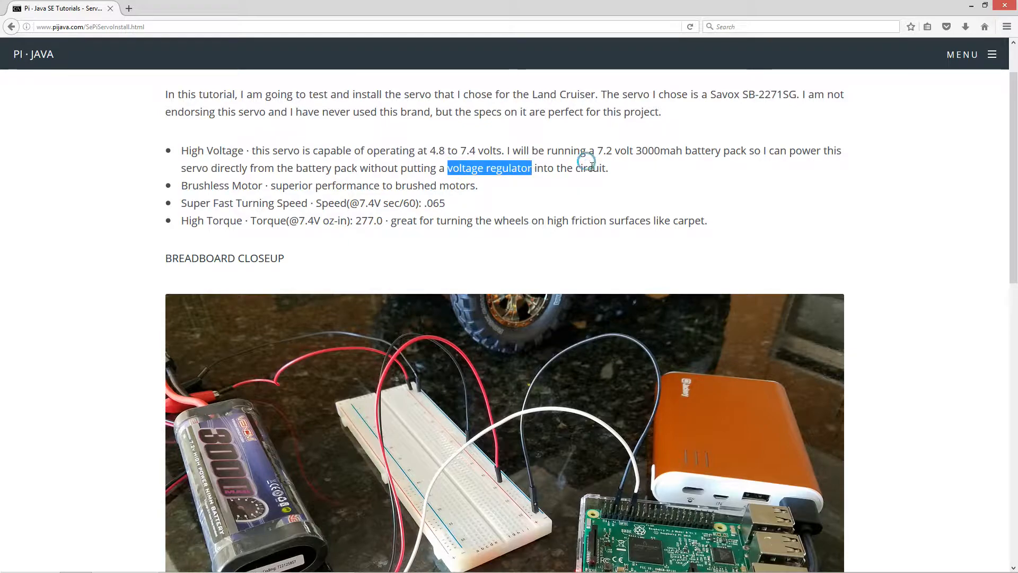
scroll(down, 3)
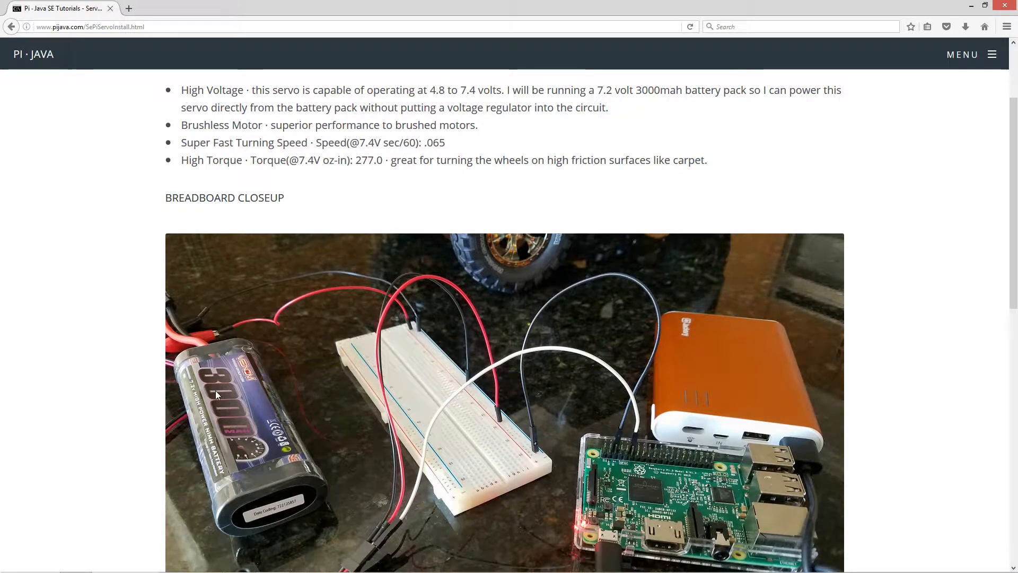
scroll(down, 3)
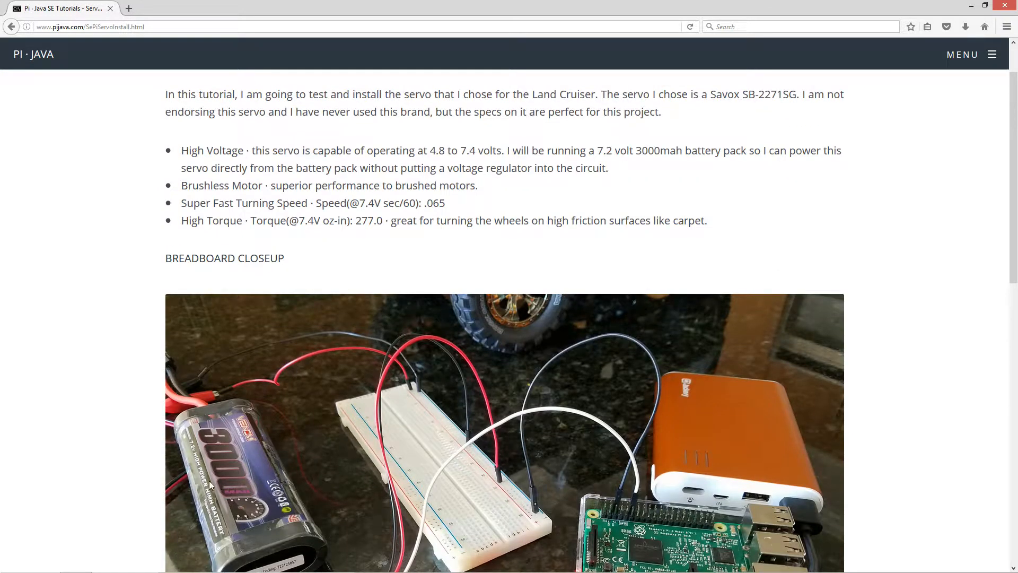
mouse_move(222, 526)
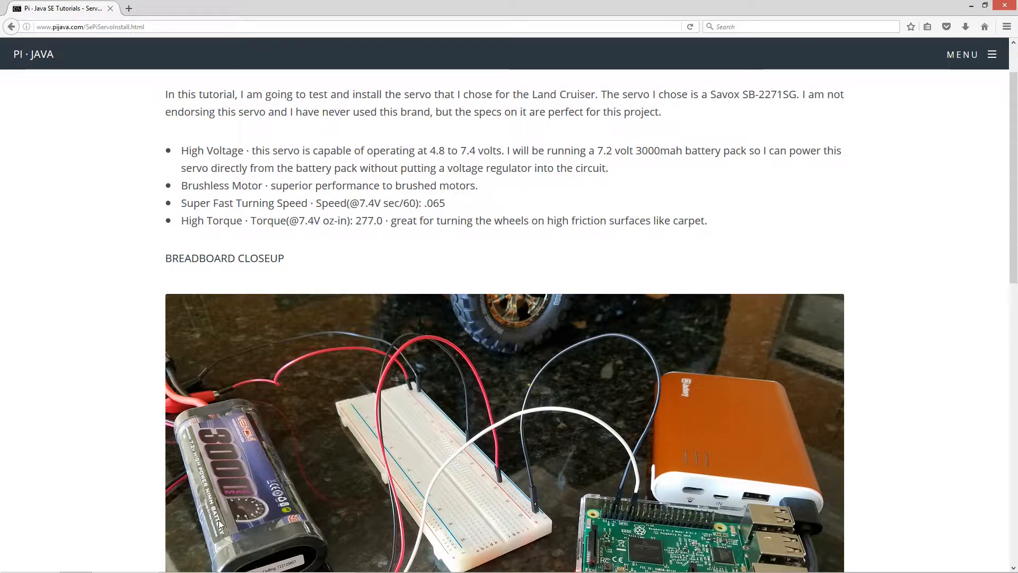
mouse_move(590, 242)
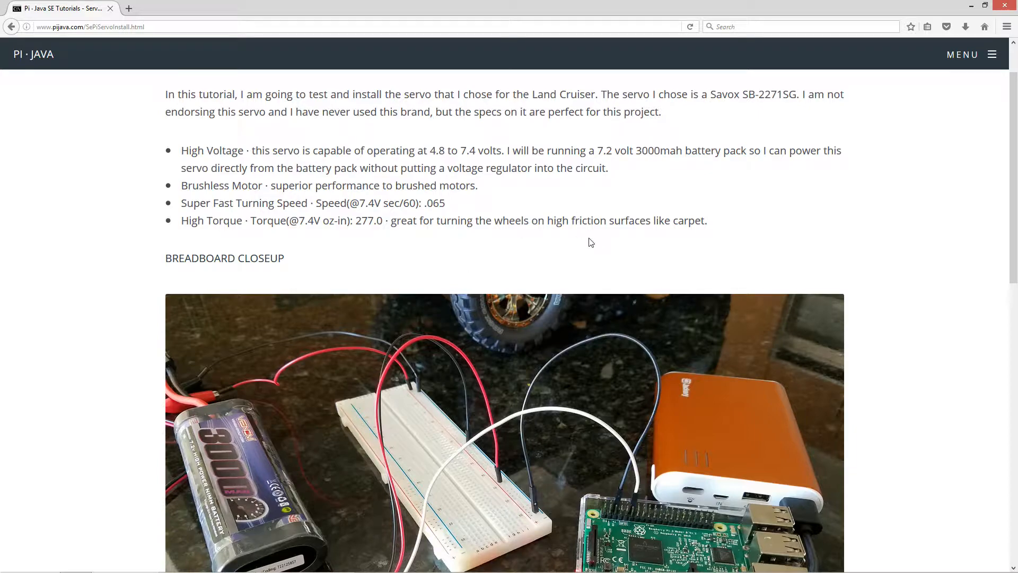
mouse_move(224, 440)
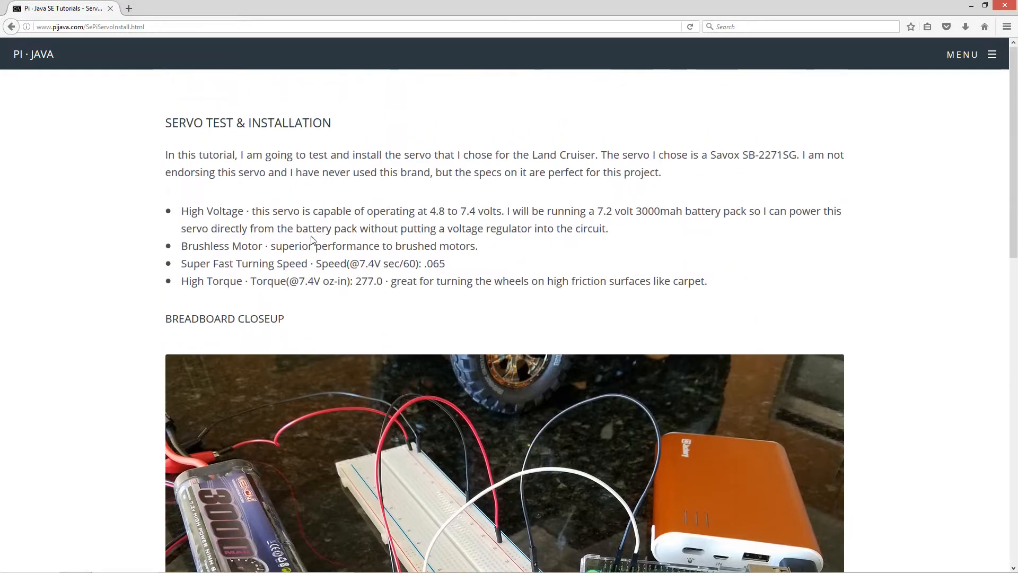
mouse_move(397, 246)
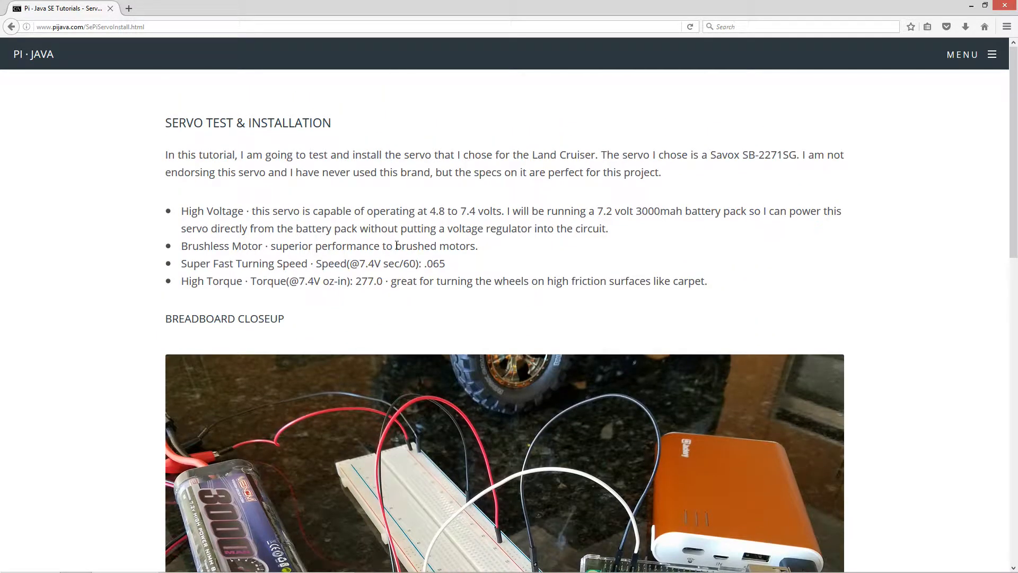
mouse_move(475, 263)
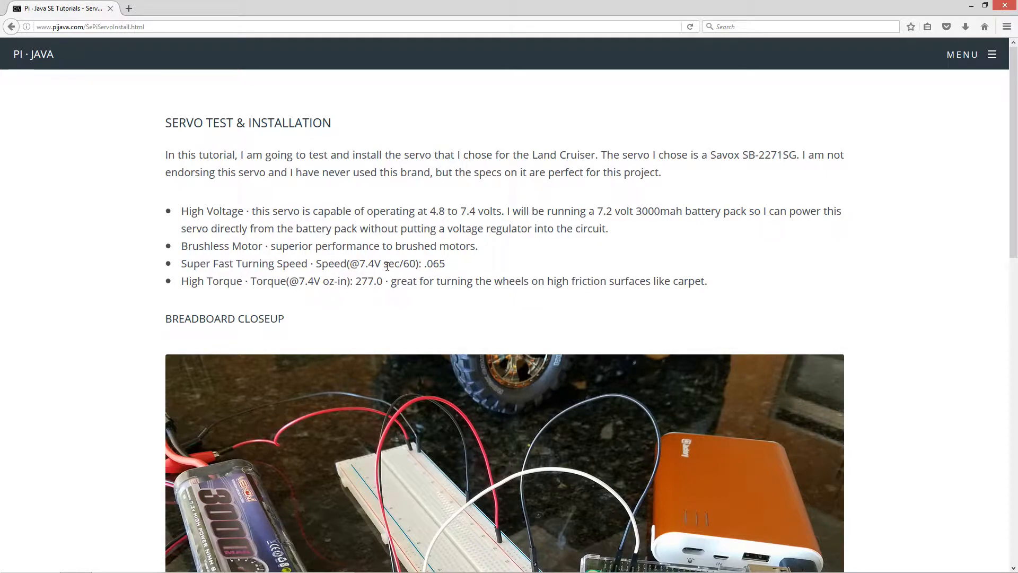
mouse_move(447, 267)
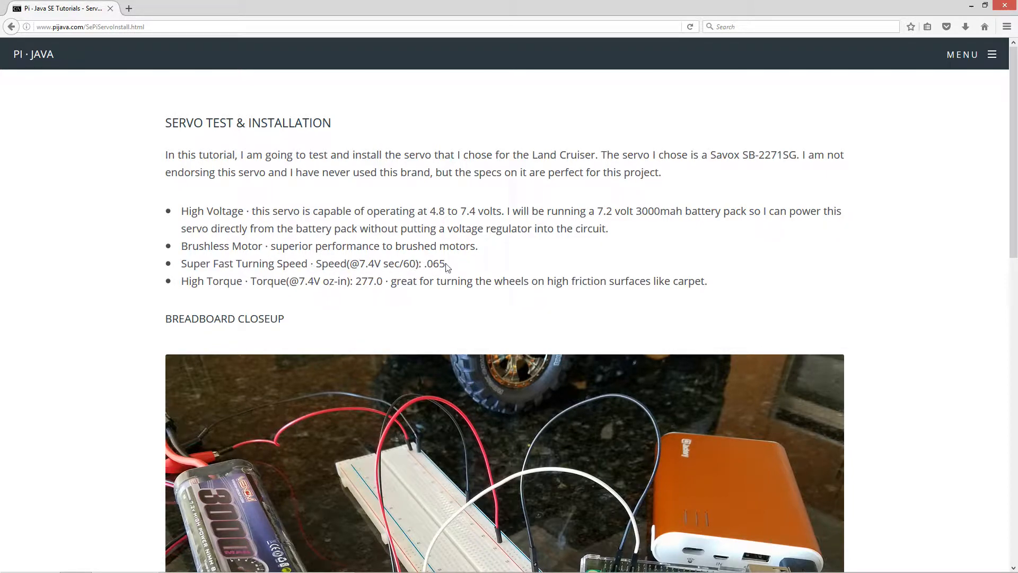
drag(316, 263, 445, 263)
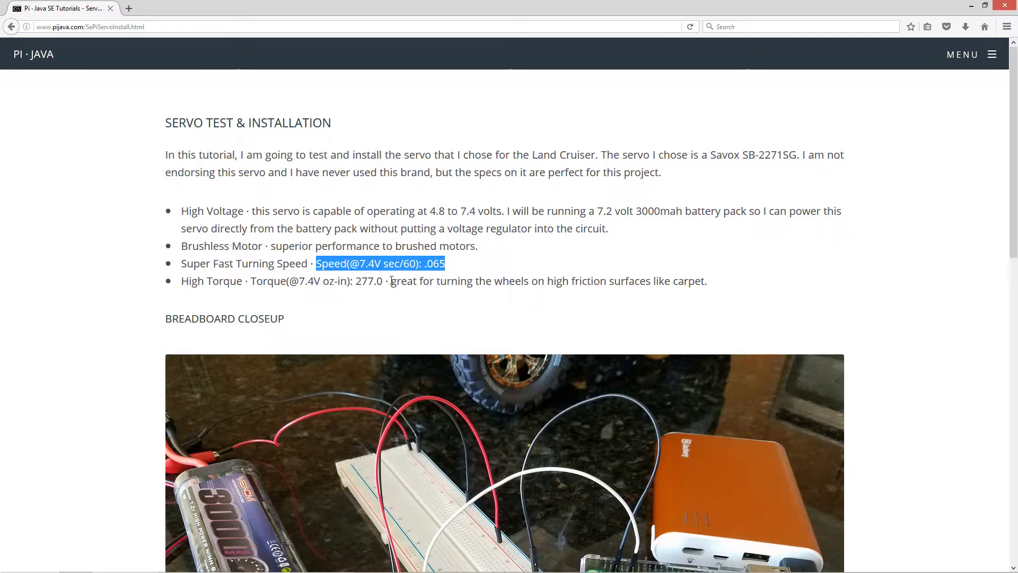
mouse_move(685, 282)
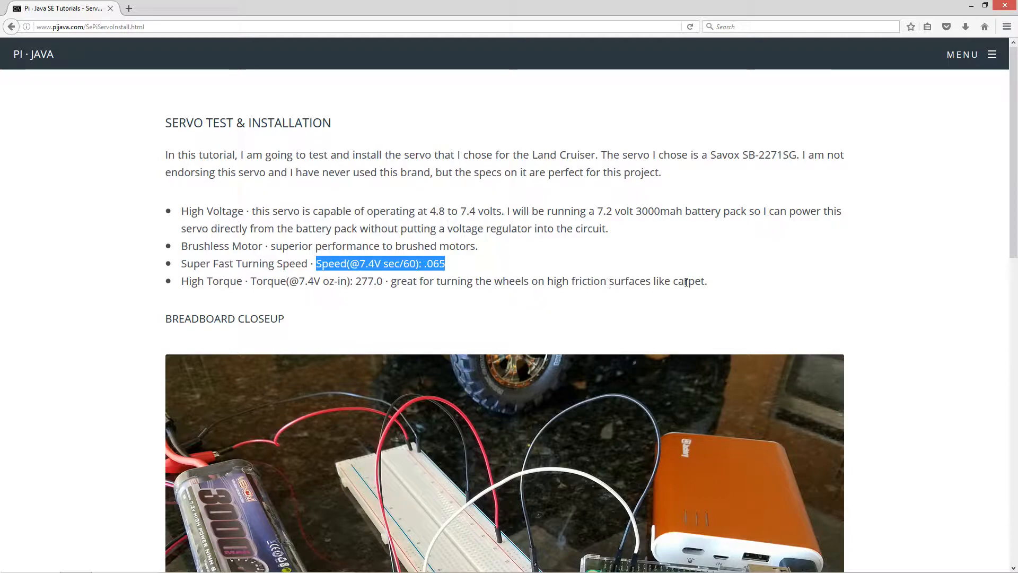
scroll(down, 3)
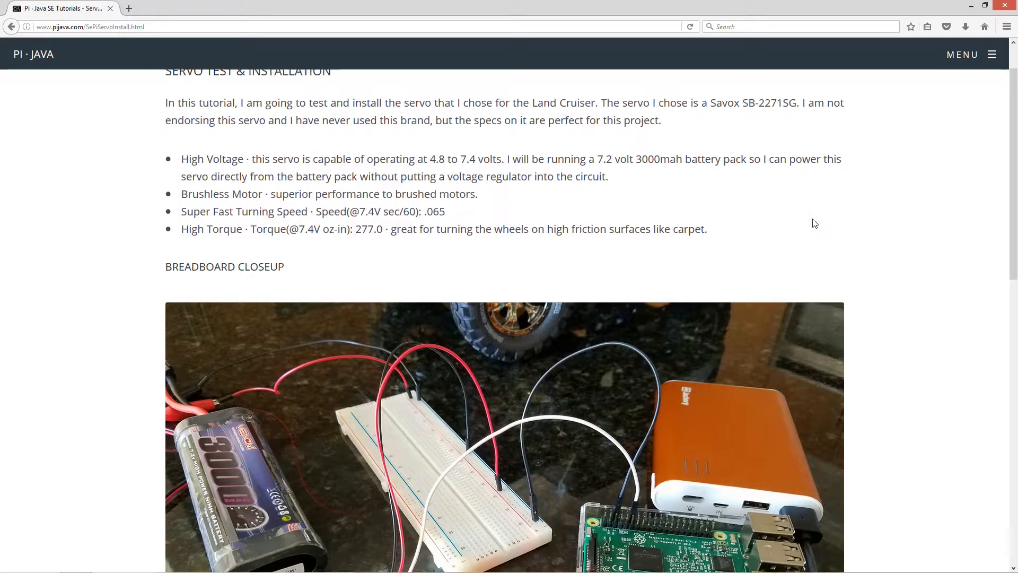
scroll(down, 3)
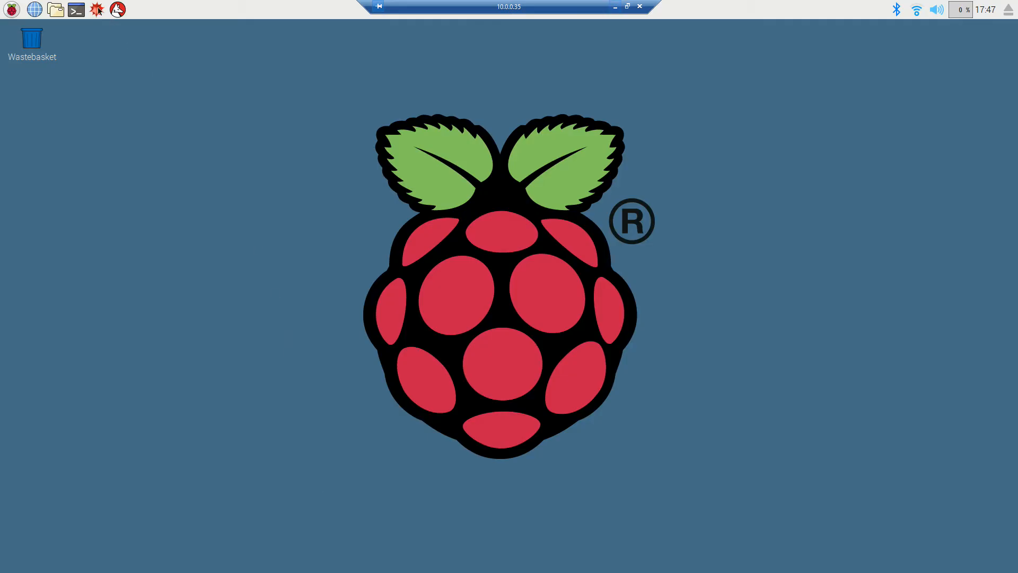
Step: From a Pi terminal, cd into ServoEasy and open ServoEasy.java in Leafpad
click(76, 10)
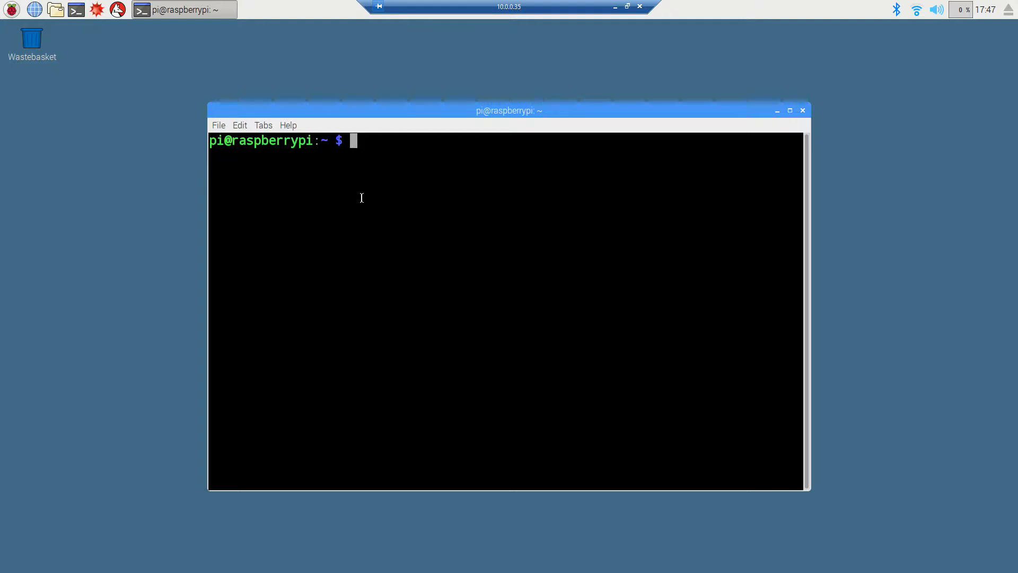
text(cd Java)
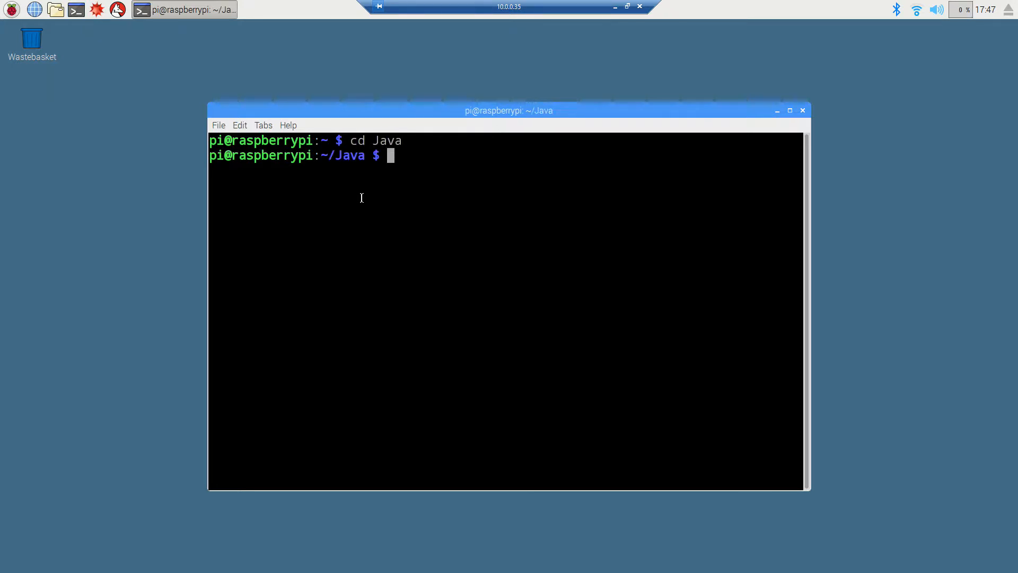
text(cd ServoEasy/)
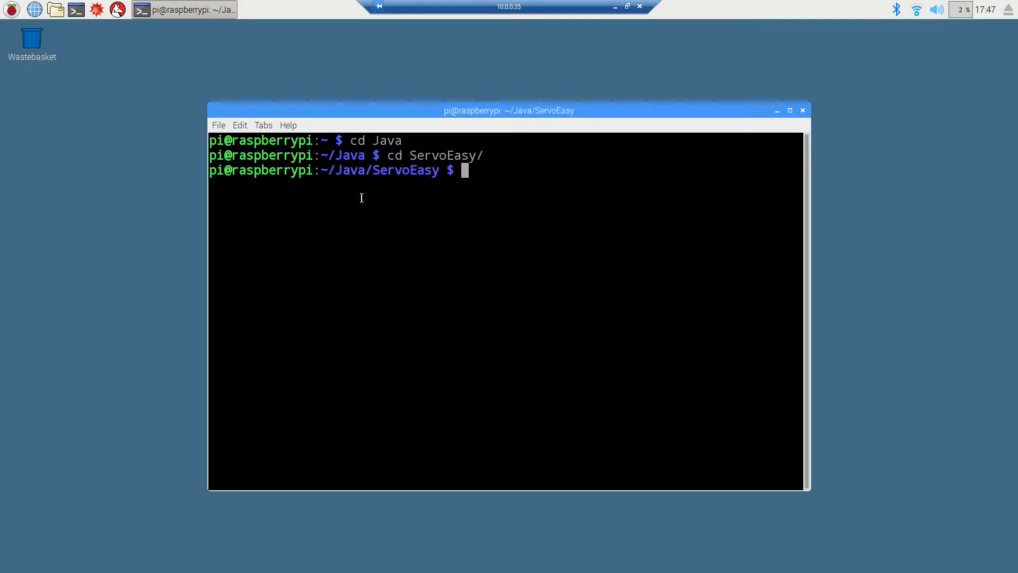
text(leadp)
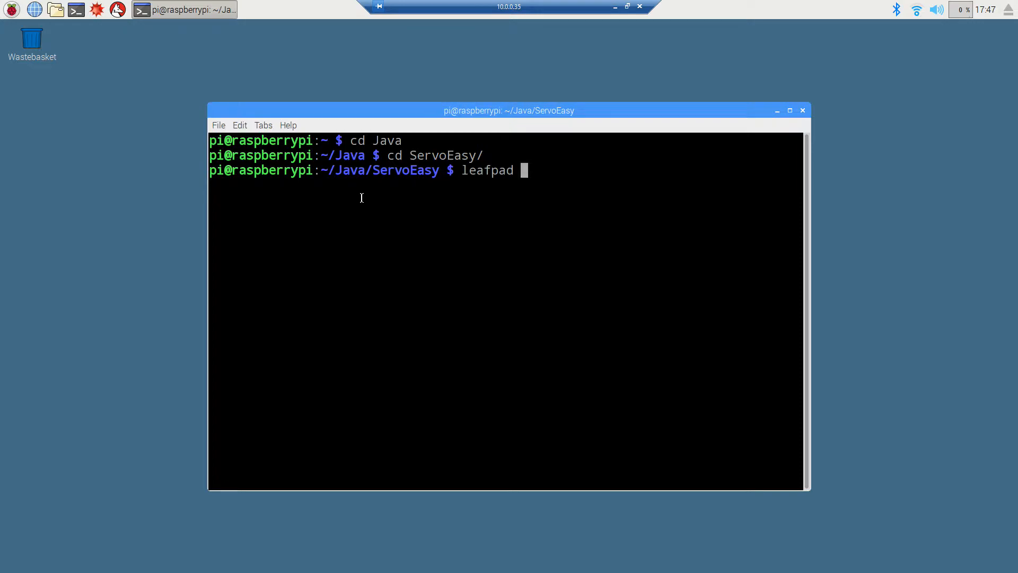
text(ServoEasy.java)
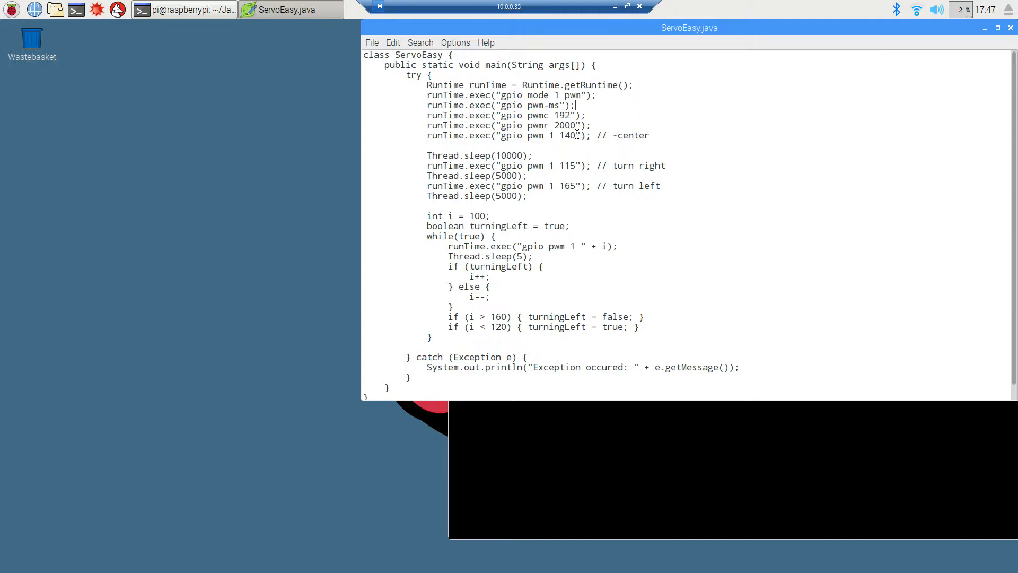
mouse_move(613, 6)
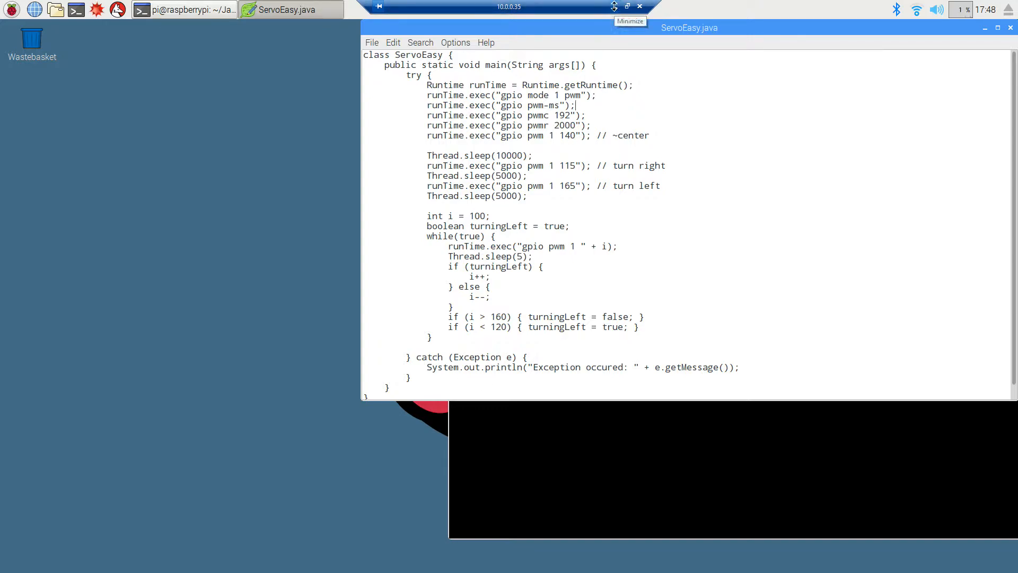
mouse_move(535, 255)
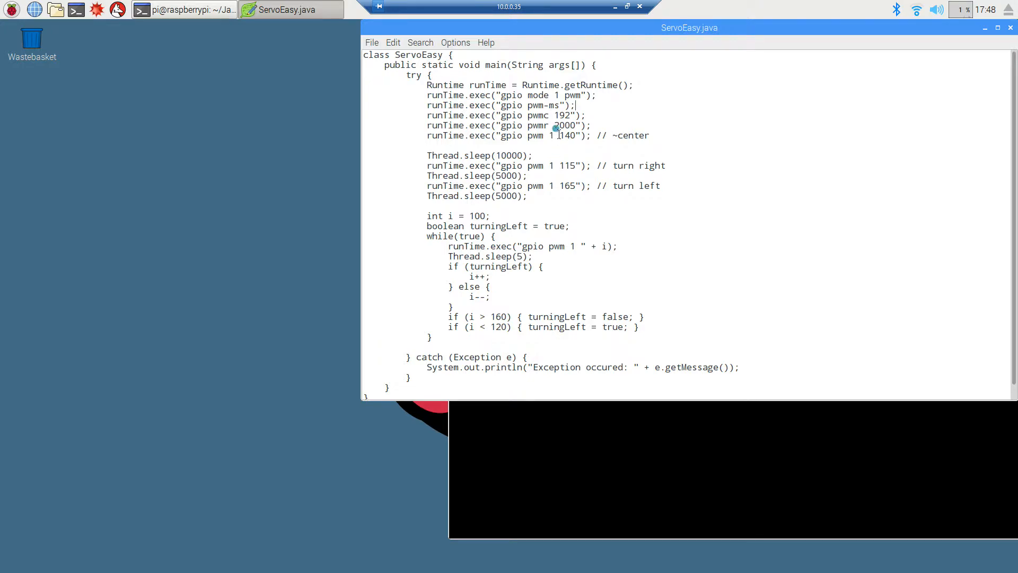
double_click(566, 136)
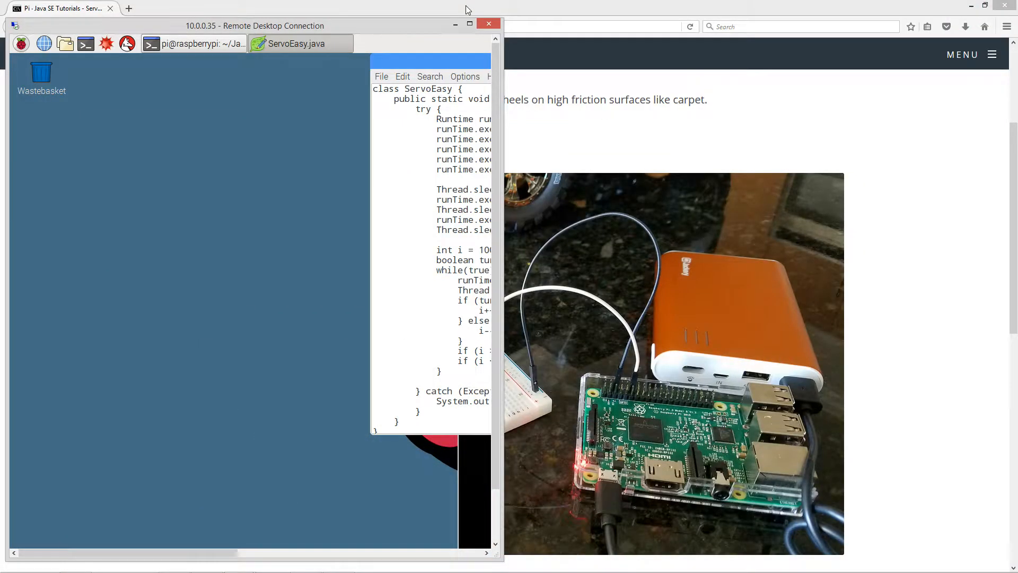
Step: In a new terminal, enter Java/ServoEasy, compile with javac and run java ServoEasy
click(471, 23)
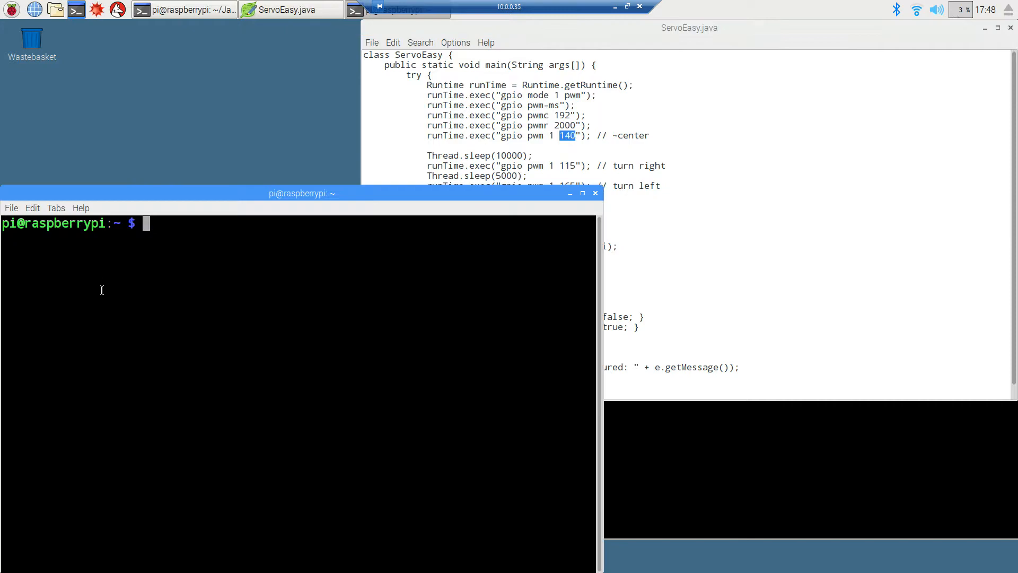
text(cd se)
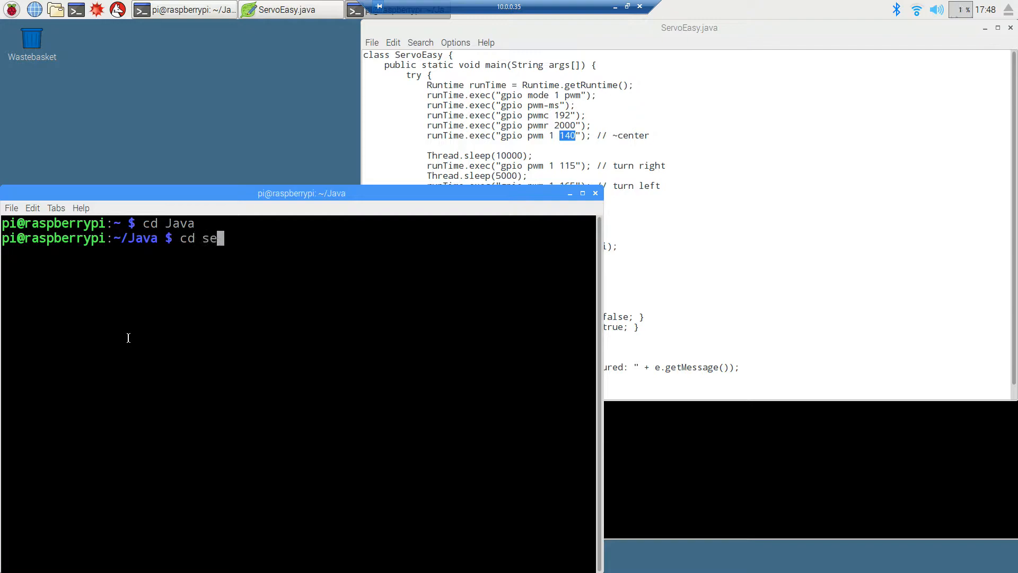
text(ServoEasy/)
text(javac)
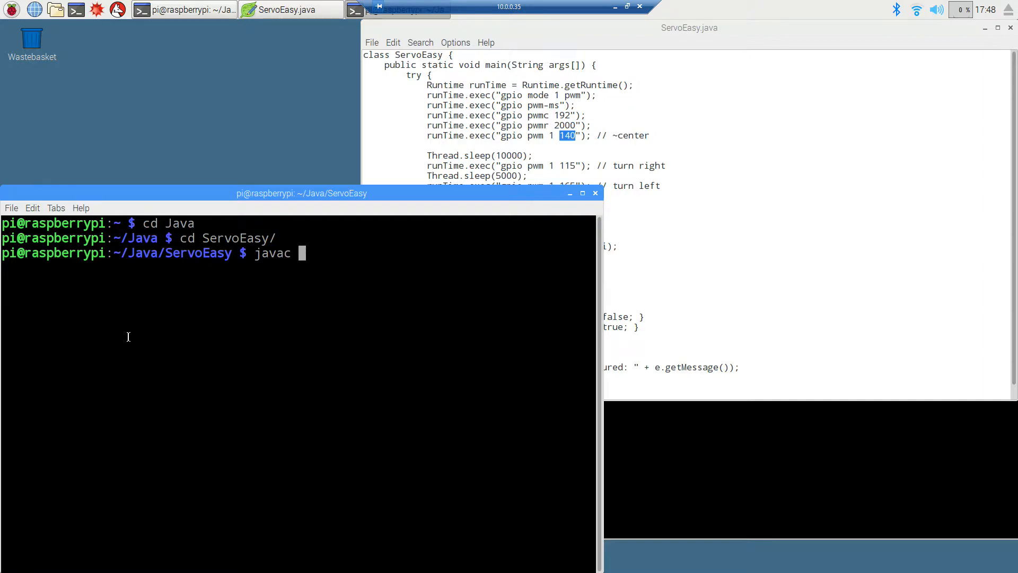
mouse_move(126, 340)
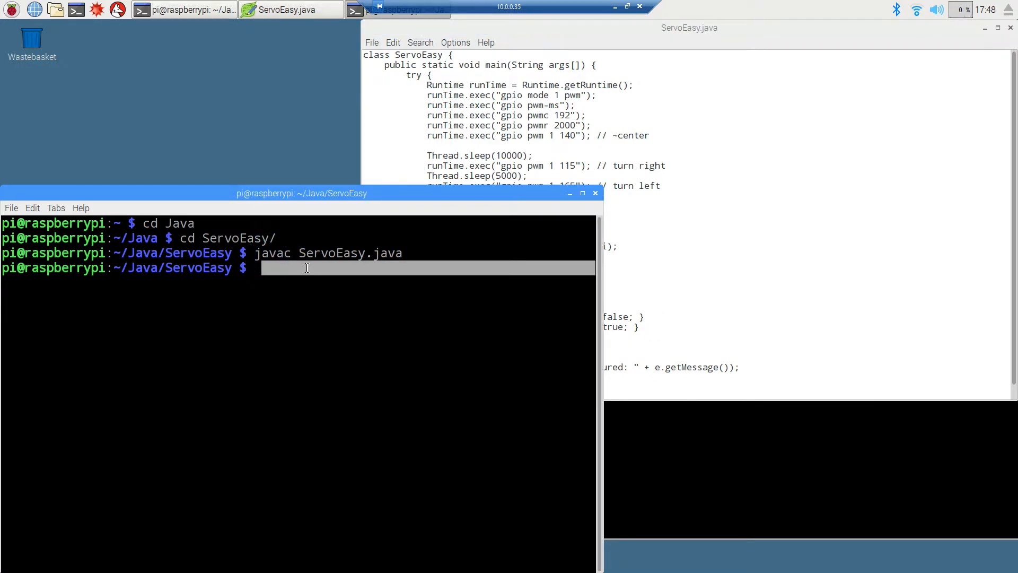
text(java Se)
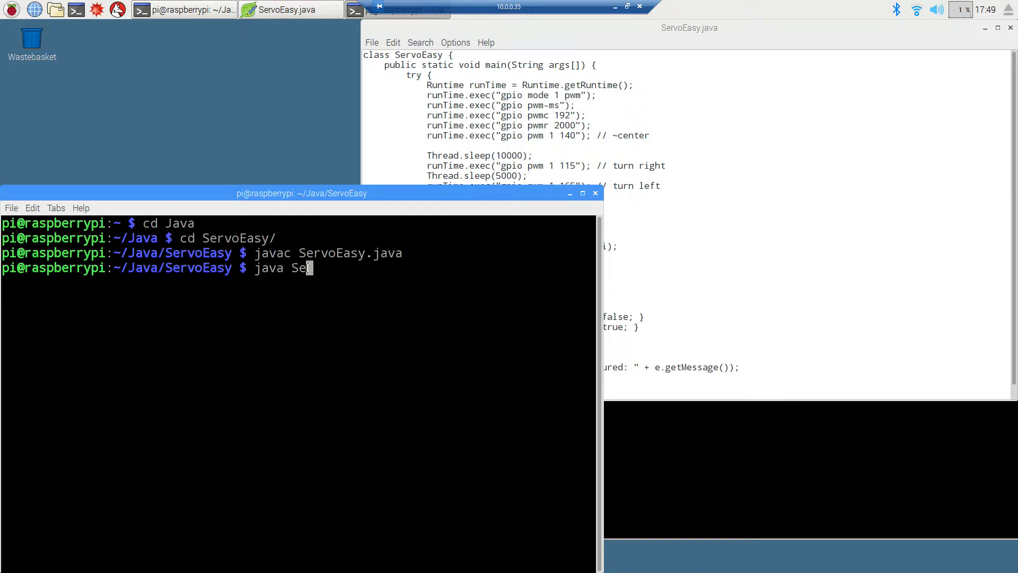
text(rvoEasy)
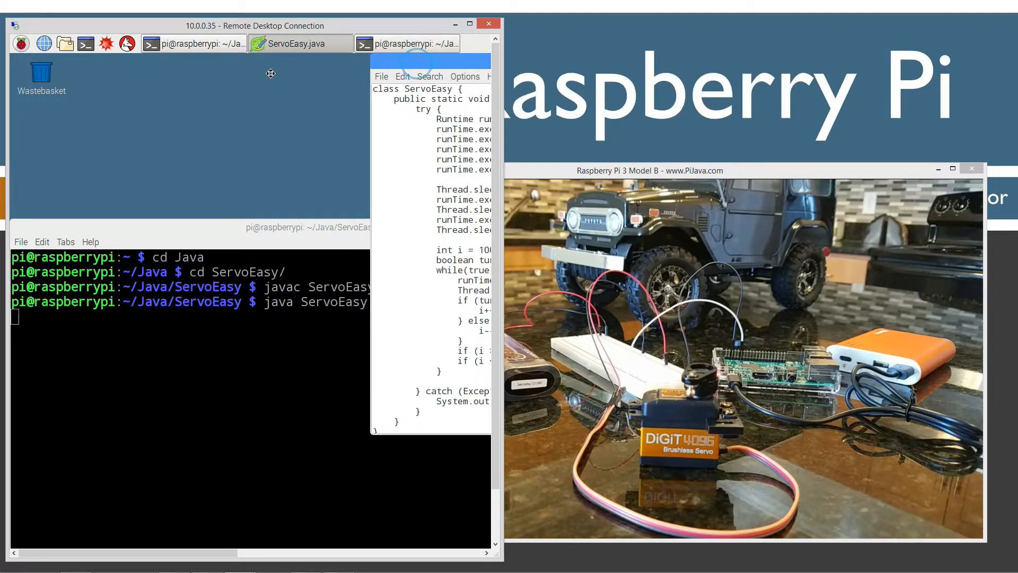
Step: Move the Leafpad window left so the whole ServoEasy code is readable beside the camera
drag(431, 76, 155, 76)
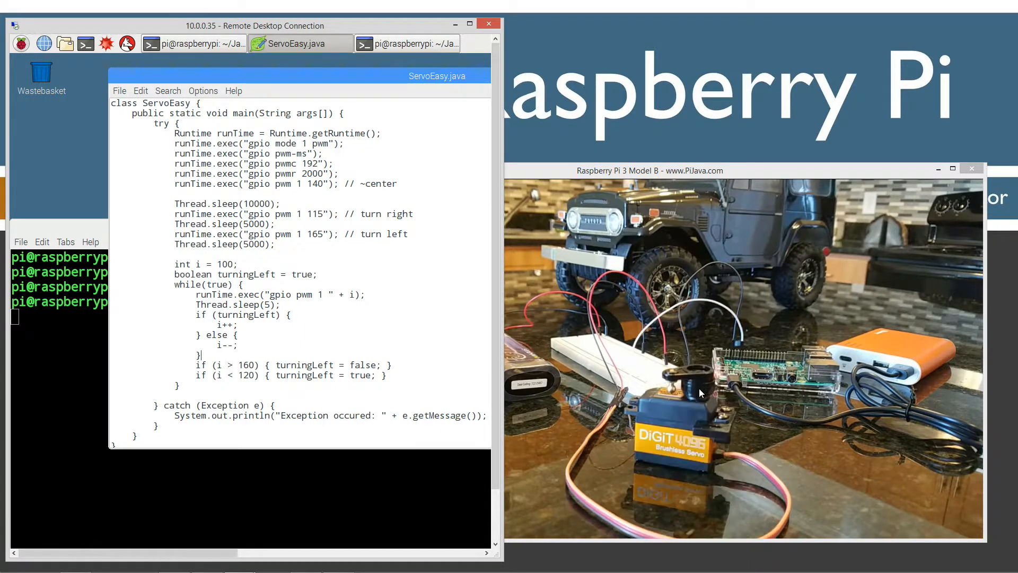
mouse_move(687, 403)
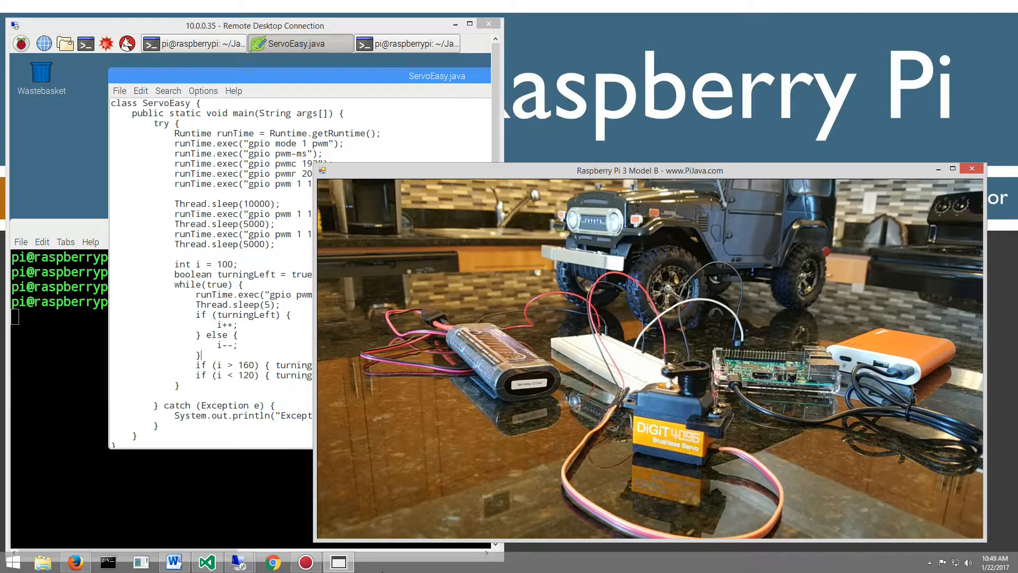
mouse_move(339, 562)
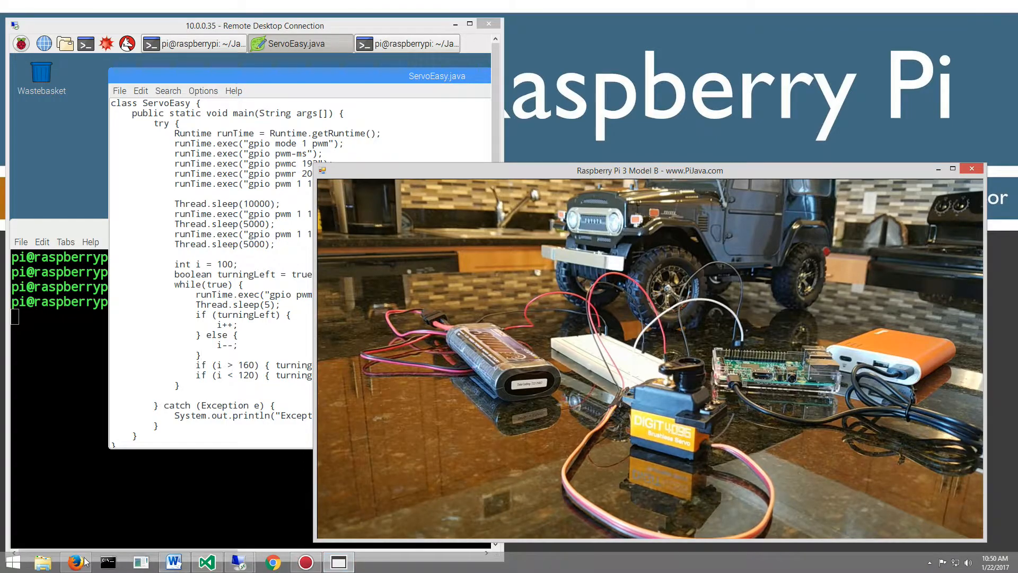
Step: Return to the pijava servo tutorial and scroll down to the BREADBOARD CLOSEUP wiring photo
click(78, 562)
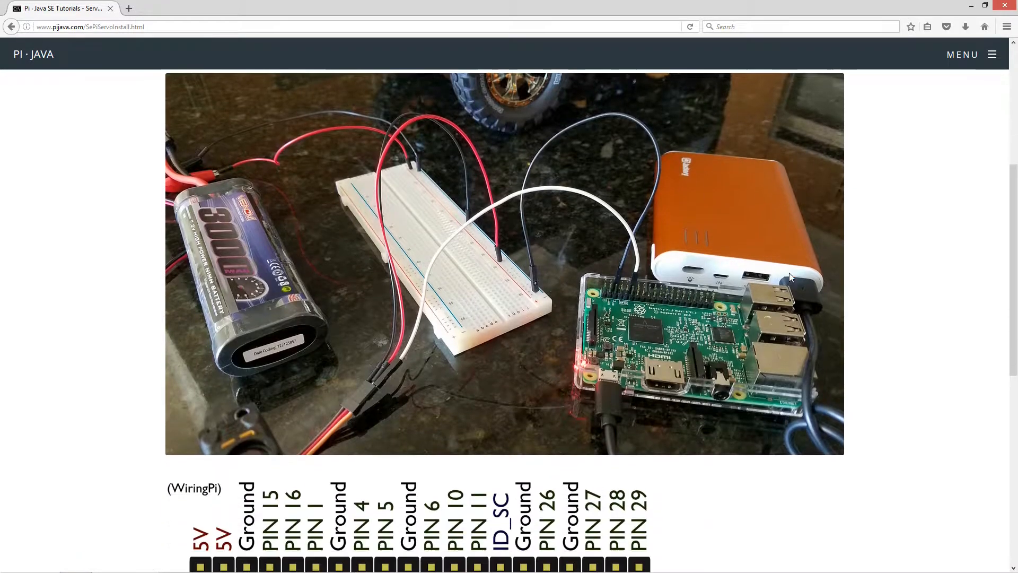
scroll(down, 3)
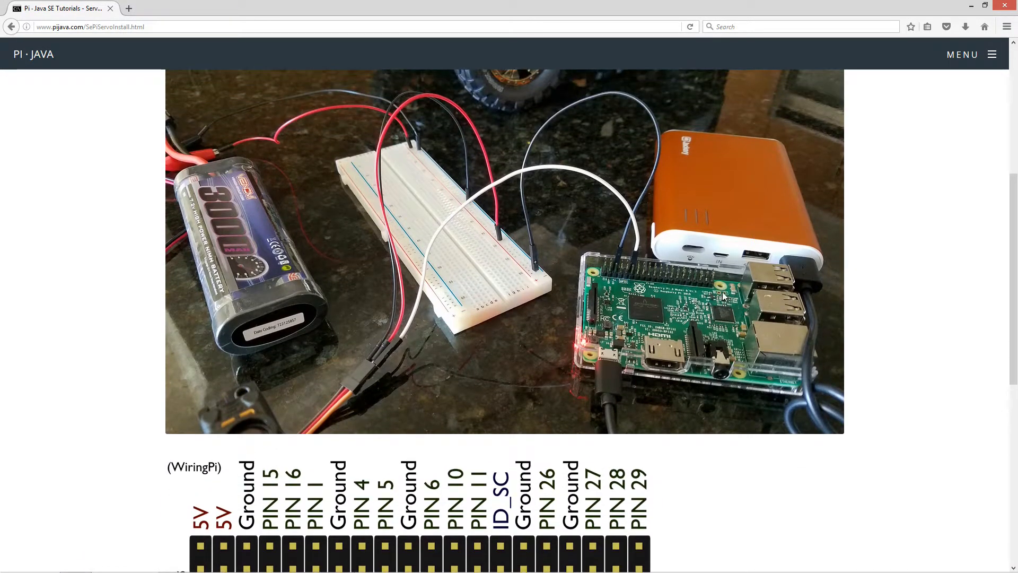
mouse_move(514, 269)
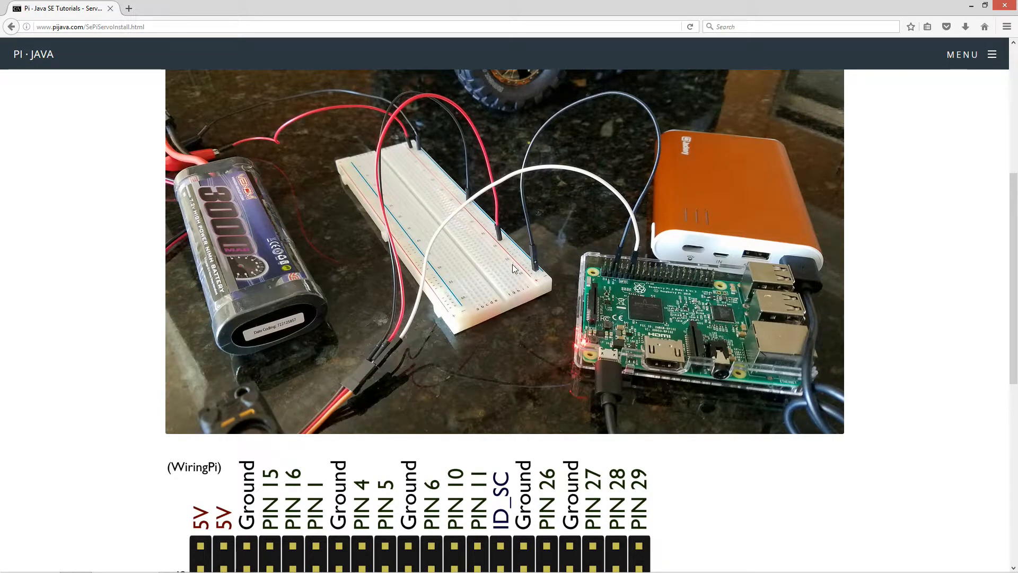
mouse_move(417, 148)
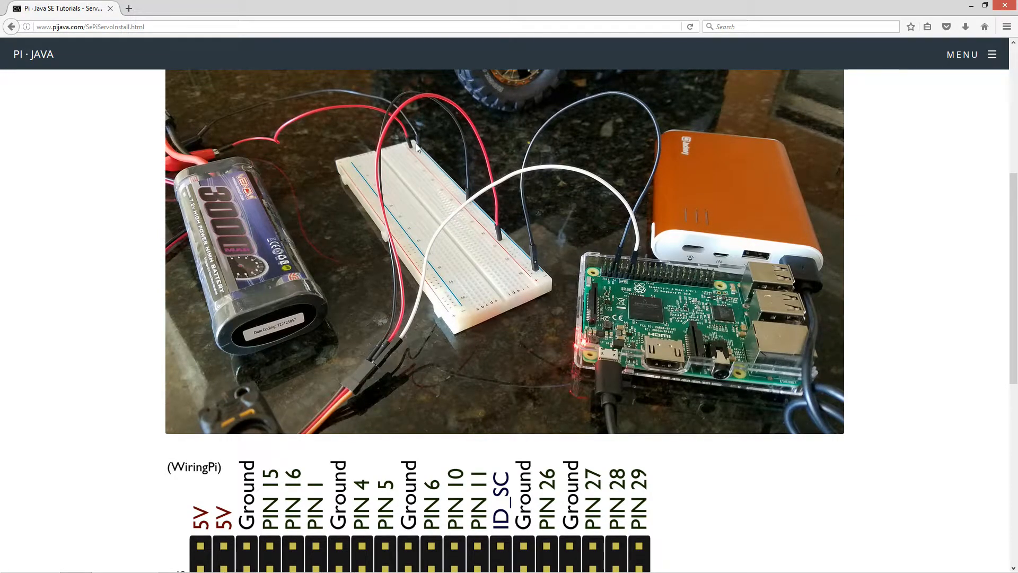
click(416, 148)
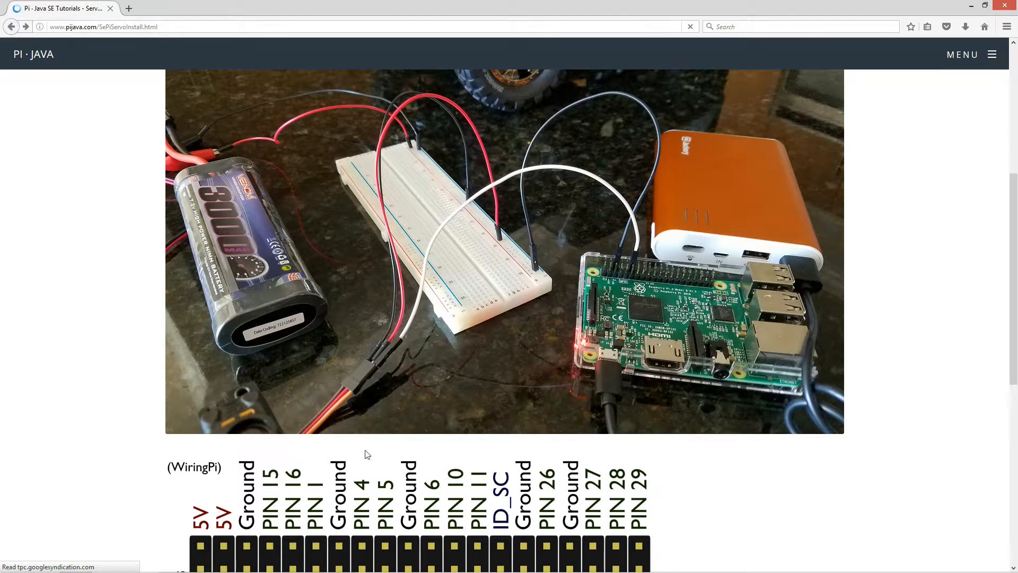
scroll(down, 3)
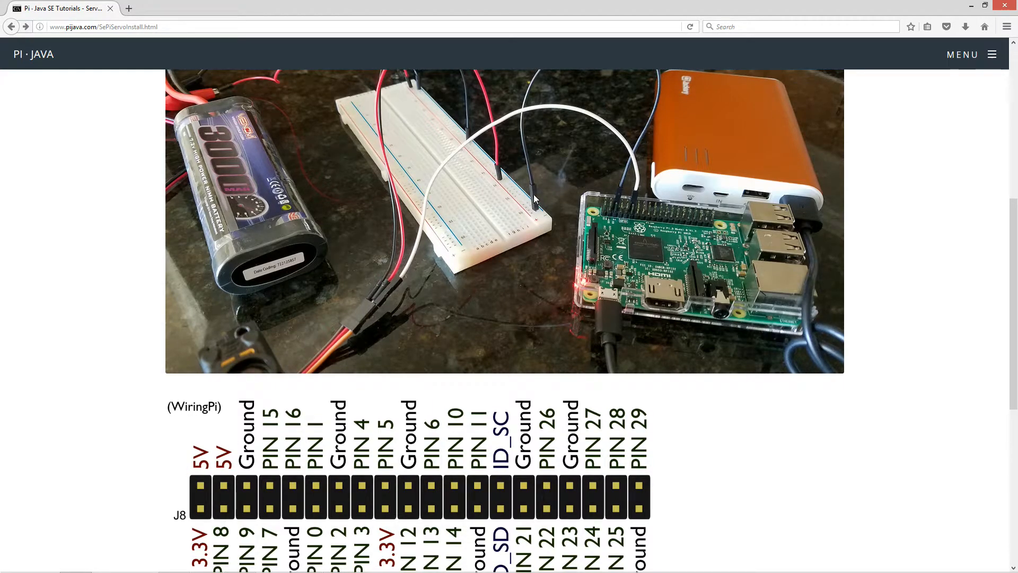
mouse_move(620, 214)
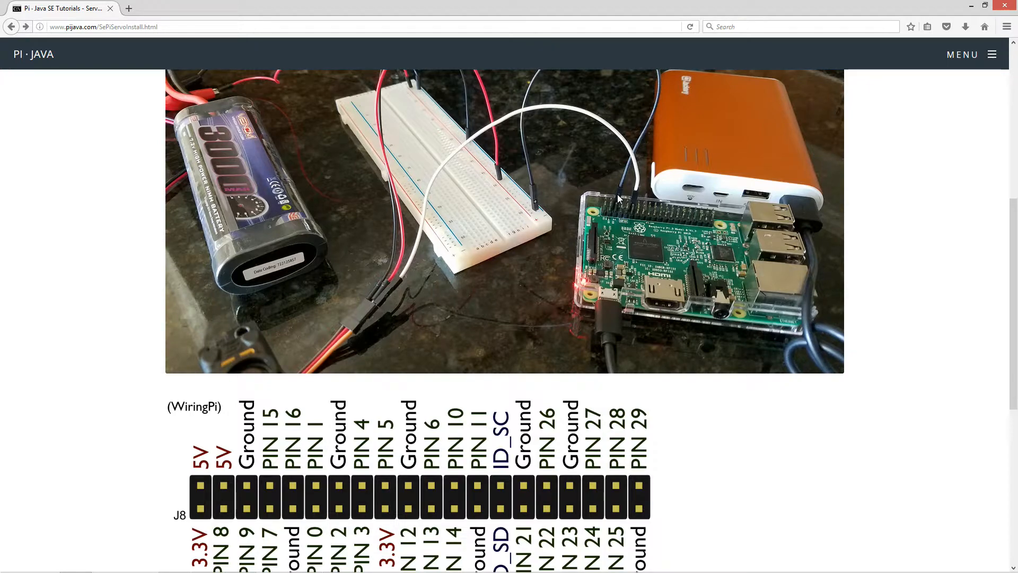
mouse_move(325, 439)
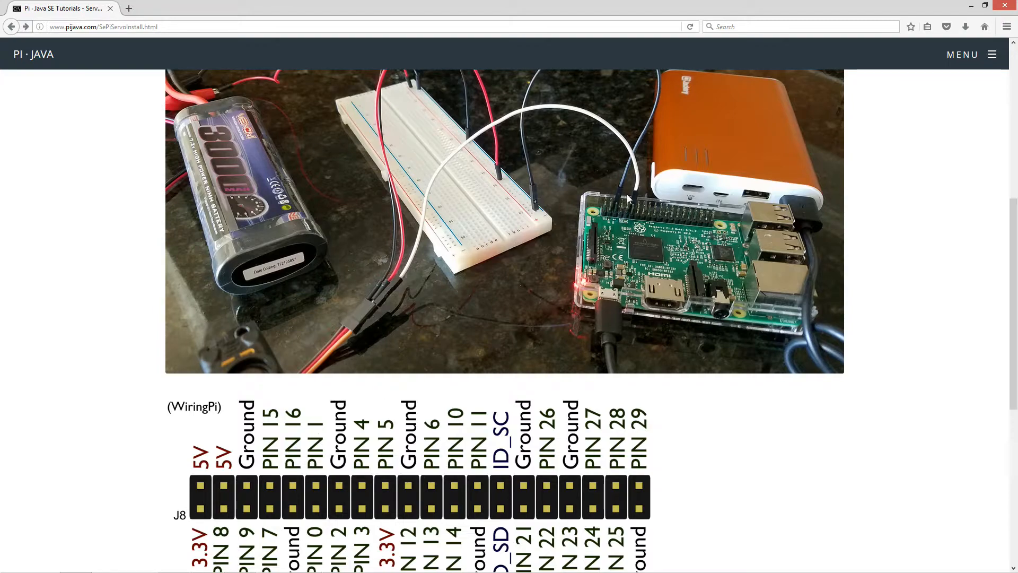
mouse_move(417, 242)
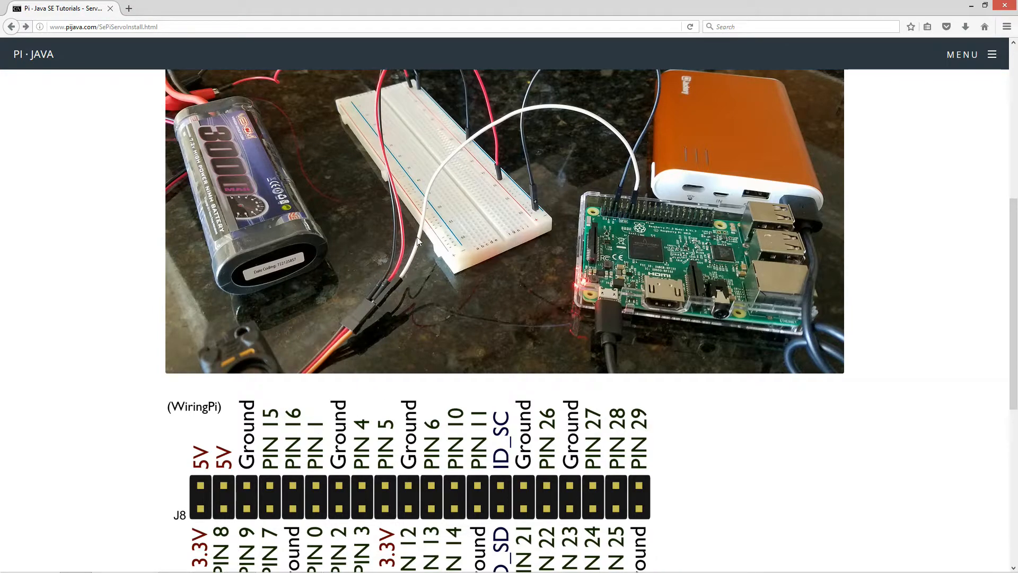
mouse_move(341, 347)
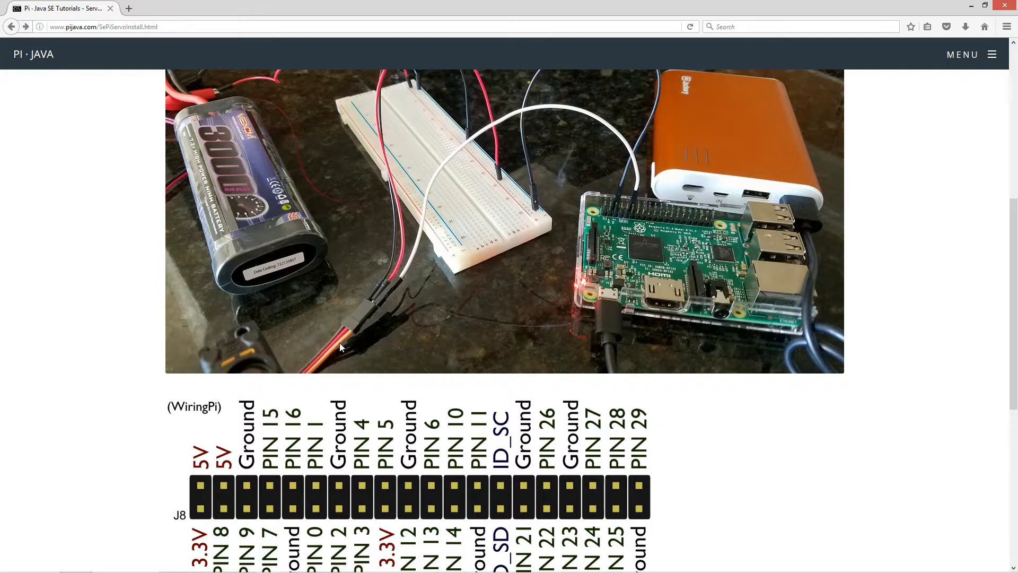
mouse_move(346, 340)
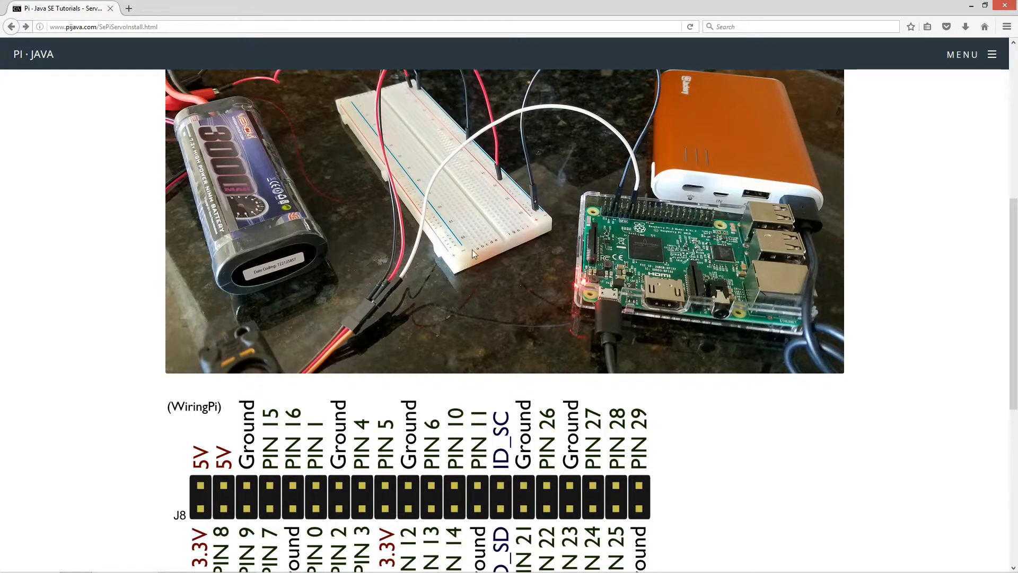
mouse_move(540, 239)
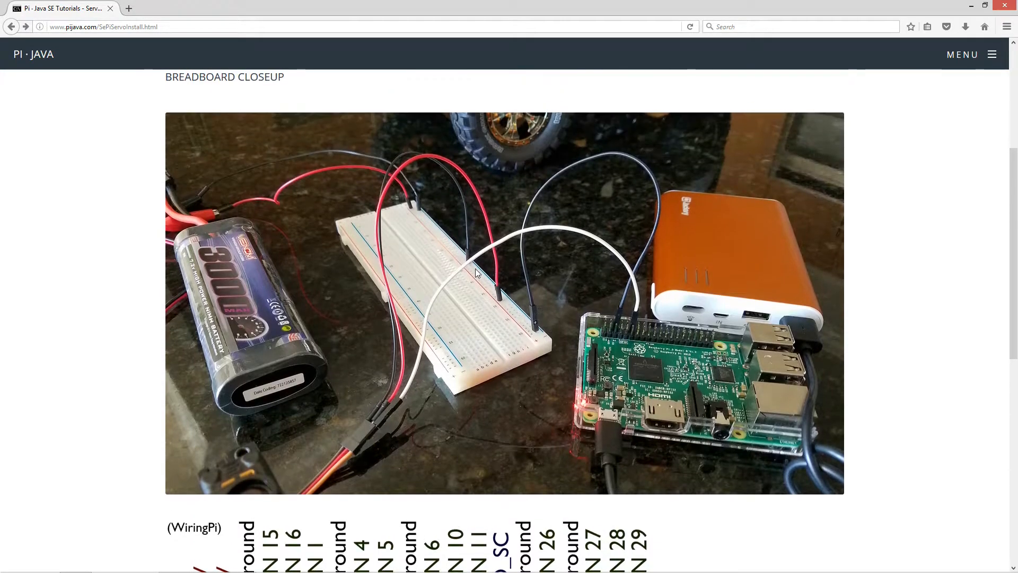
mouse_move(499, 310)
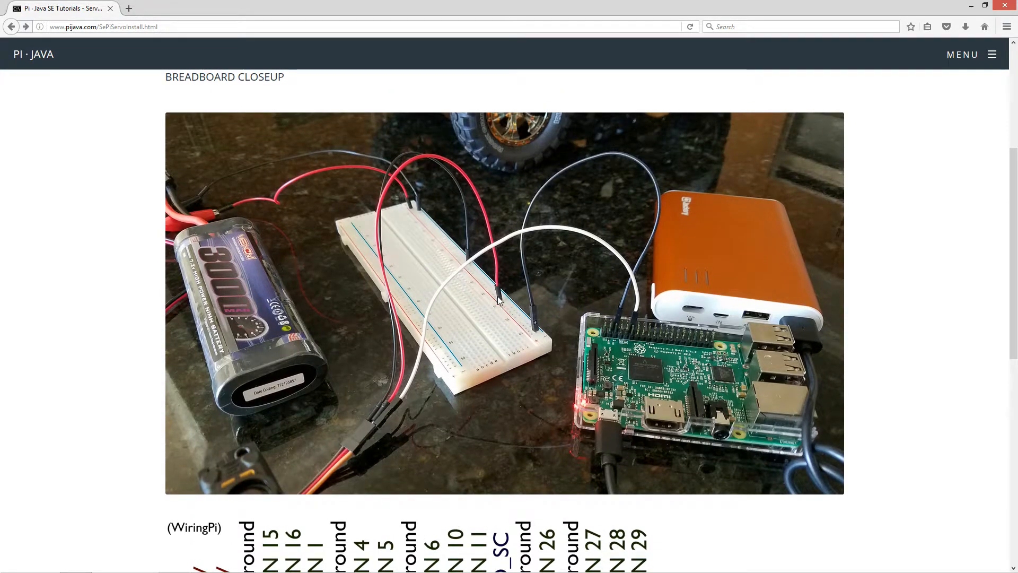
mouse_move(423, 154)
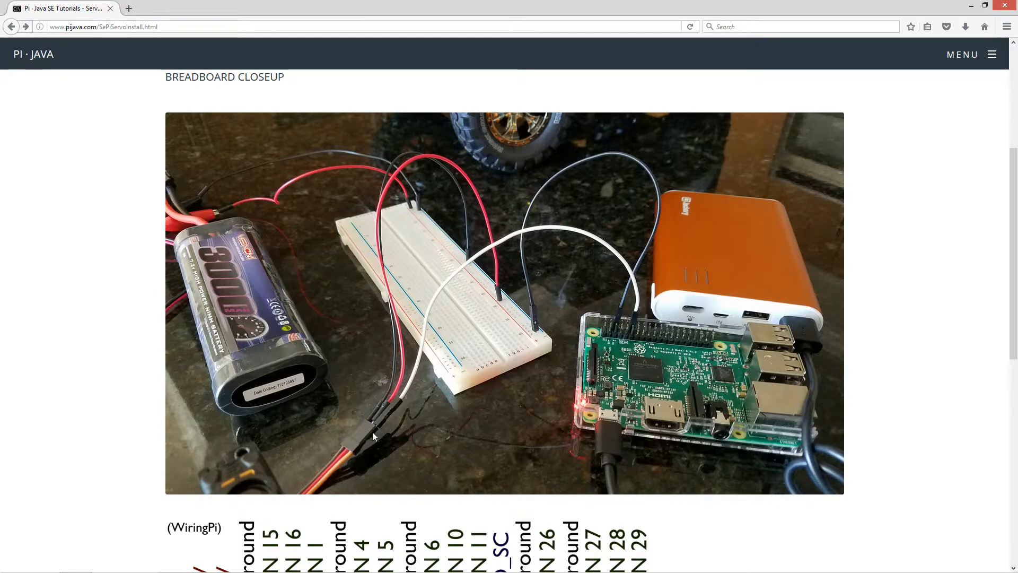
mouse_move(409, 185)
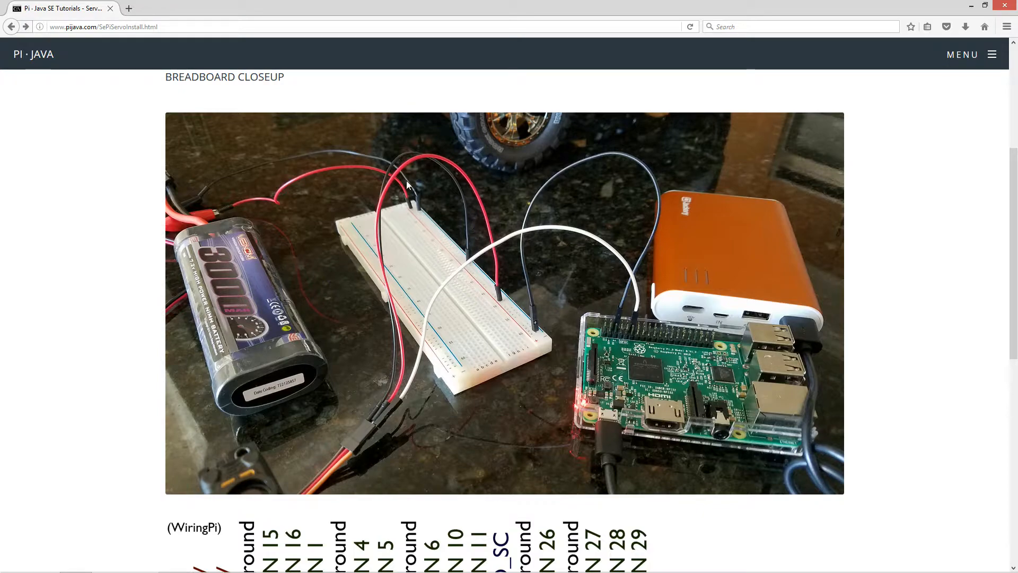
mouse_move(335, 464)
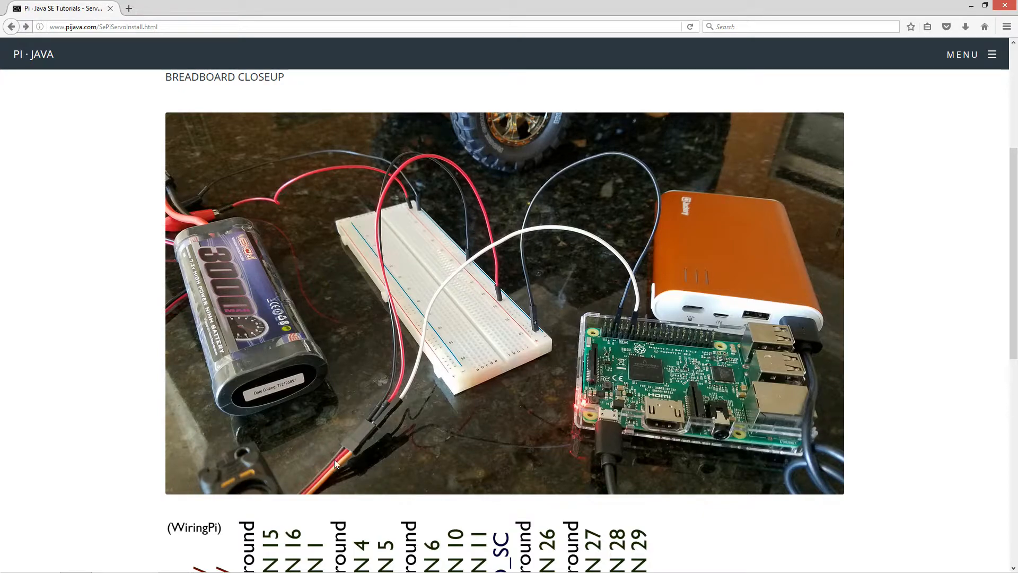
mouse_move(348, 433)
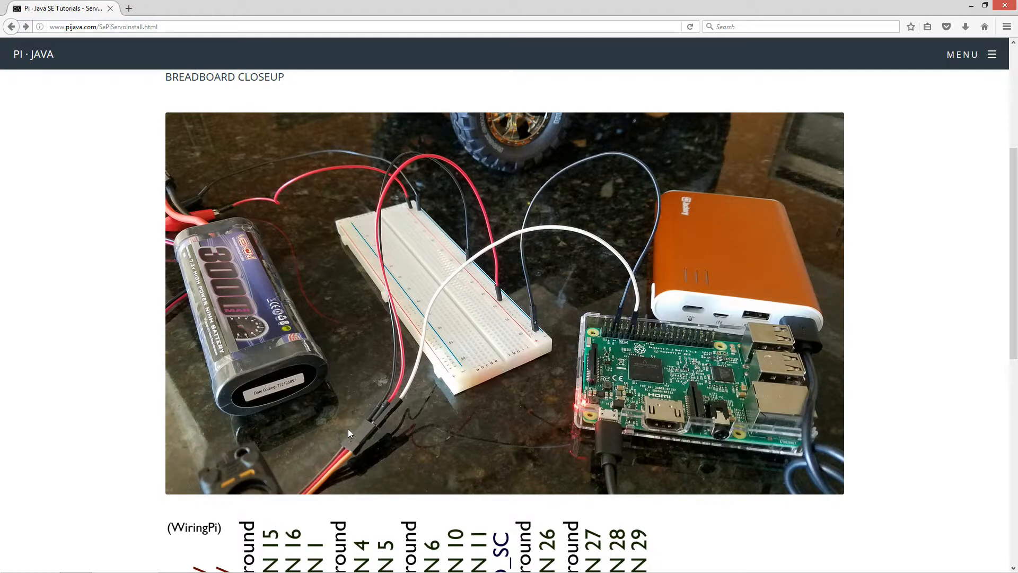
mouse_move(327, 469)
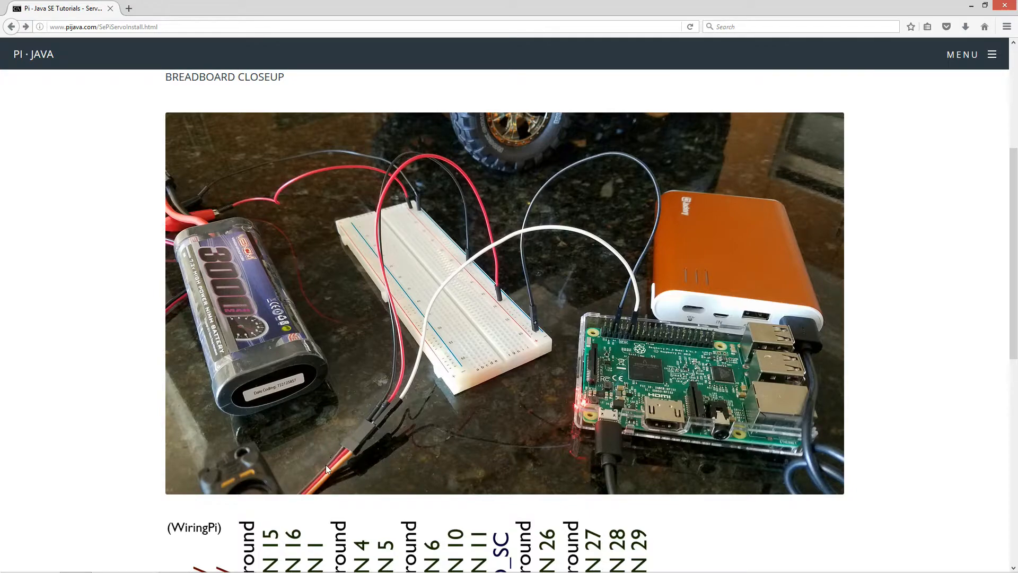
mouse_move(516, 310)
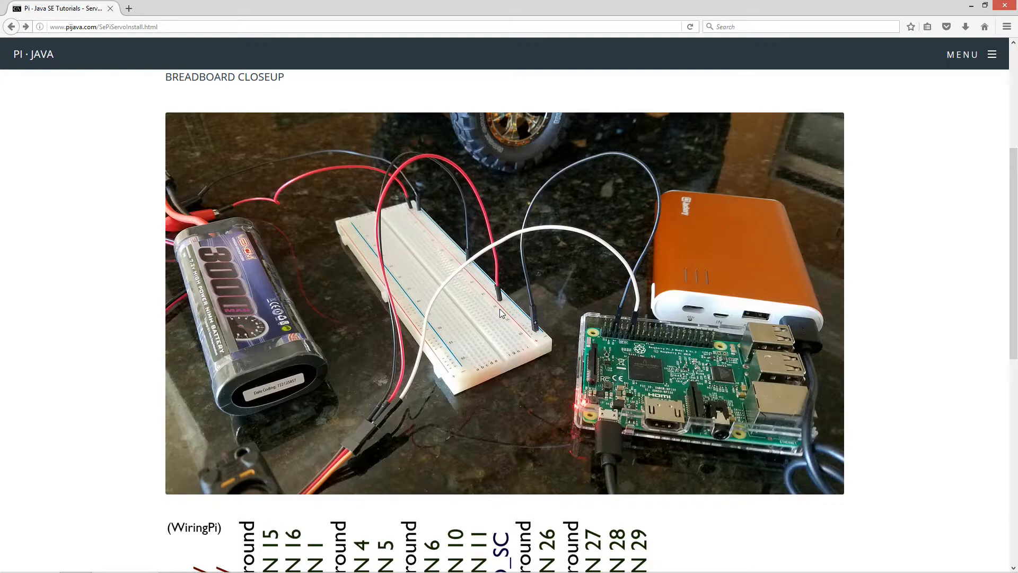
mouse_move(509, 285)
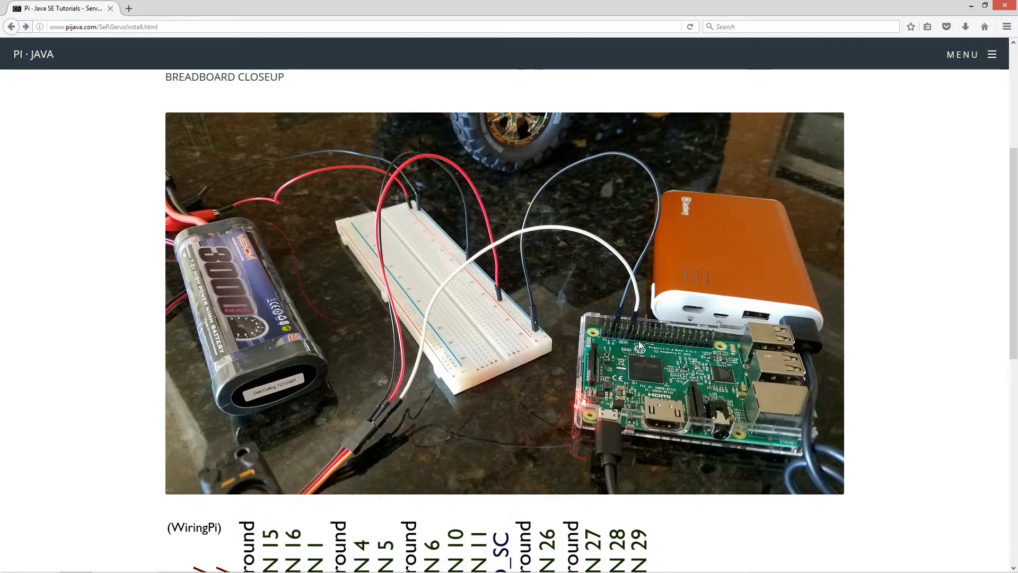
mouse_move(624, 335)
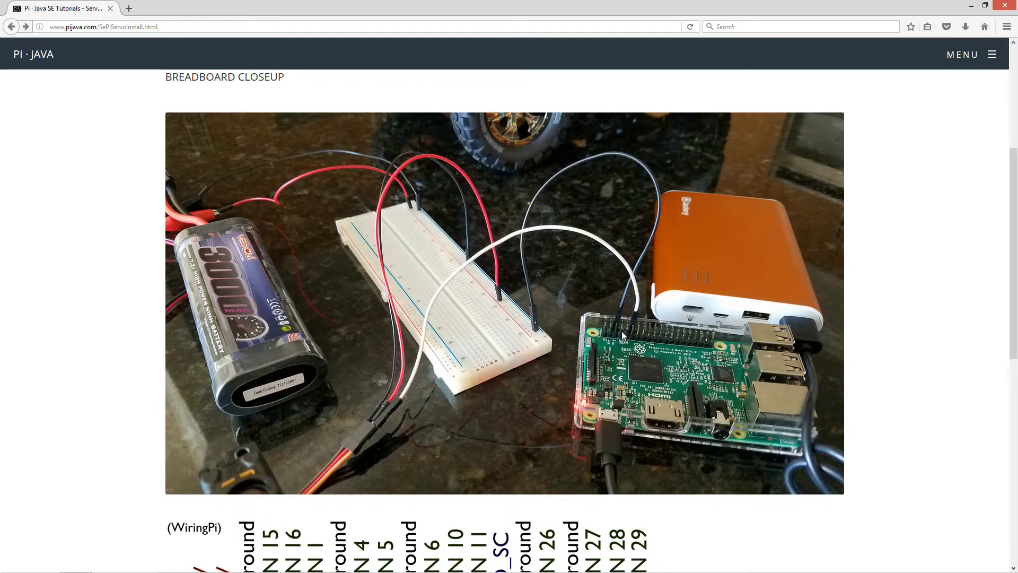
mouse_move(621, 329)
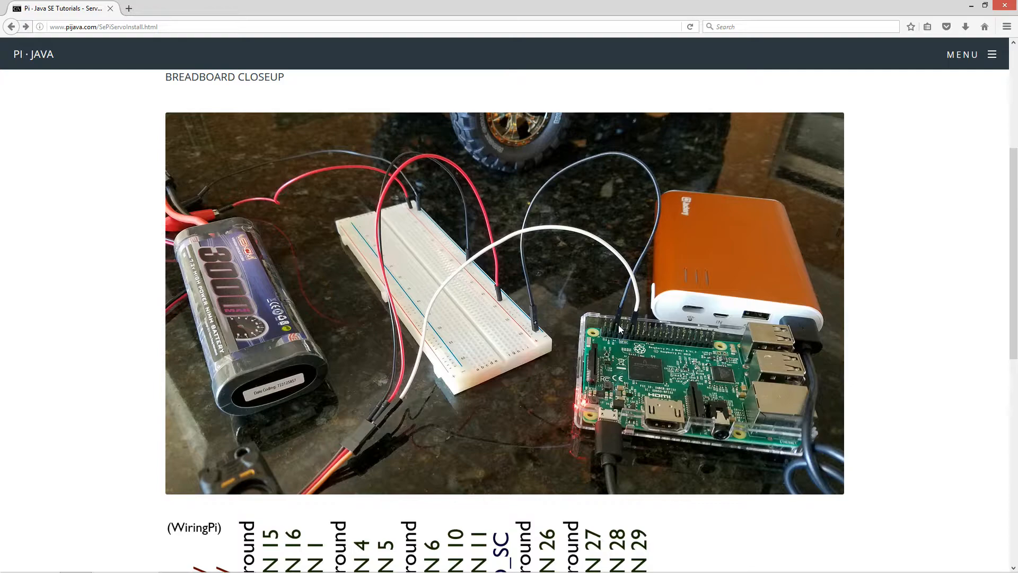
mouse_move(604, 322)
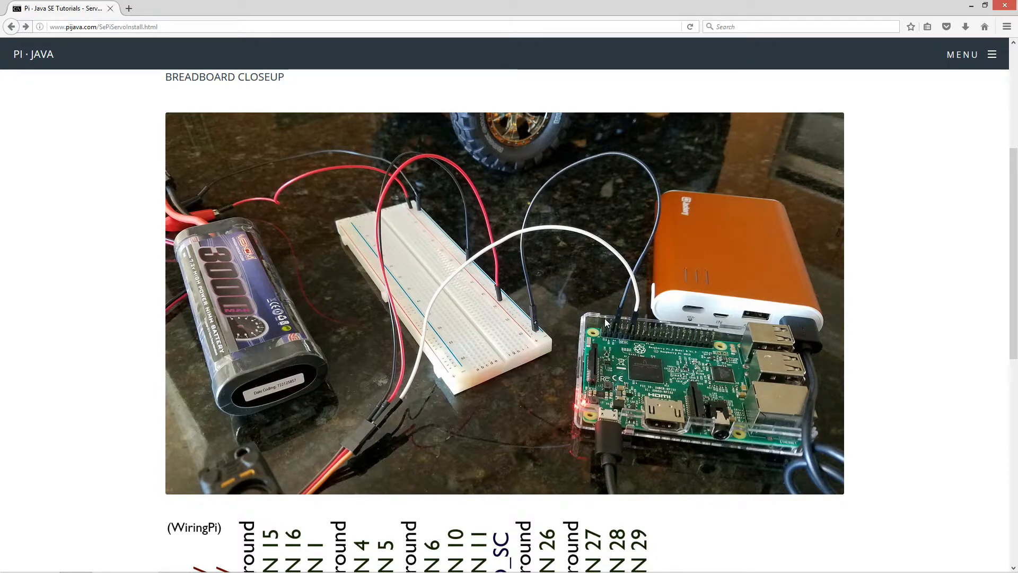
mouse_move(594, 363)
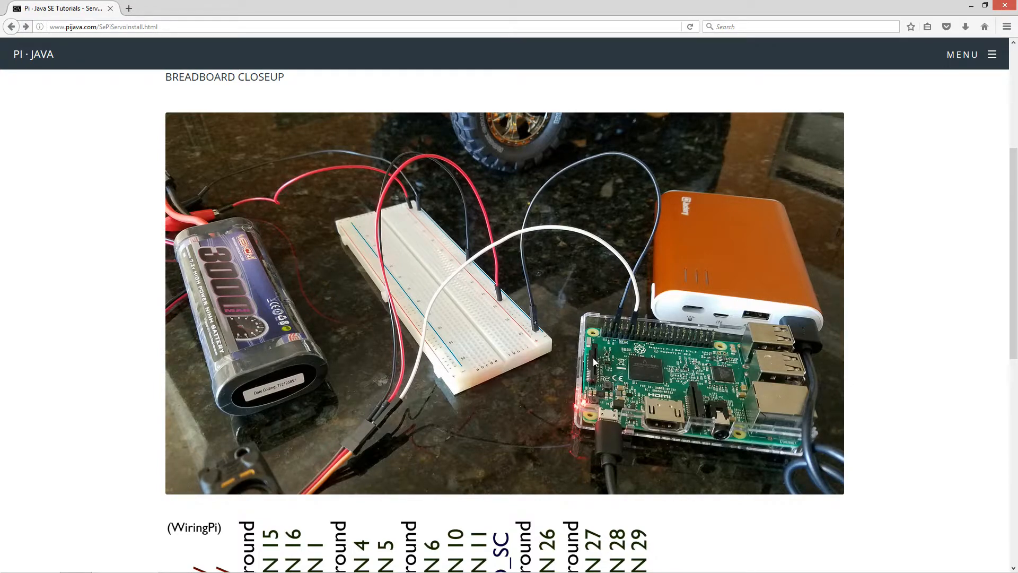
mouse_move(531, 250)
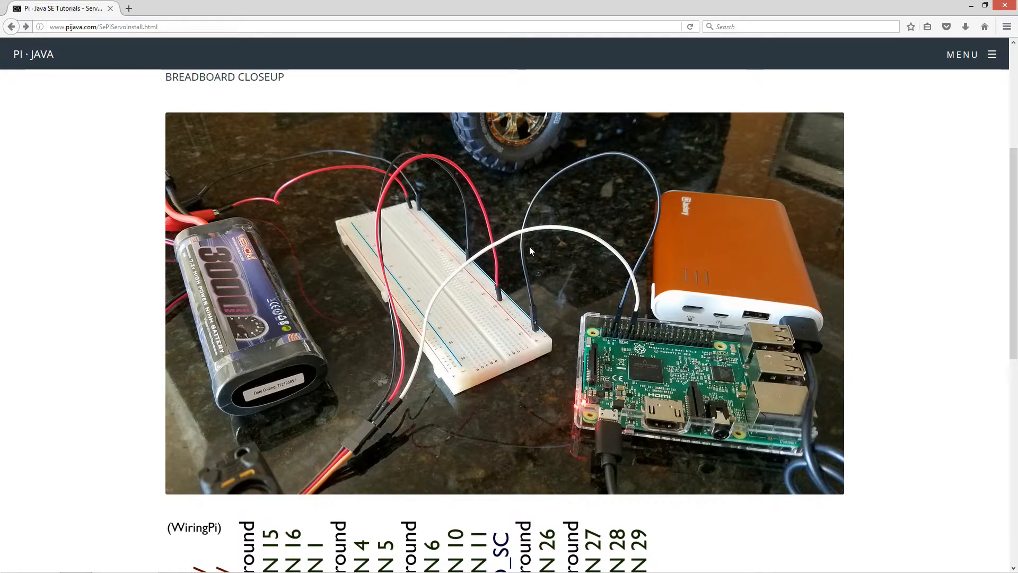
mouse_move(594, 312)
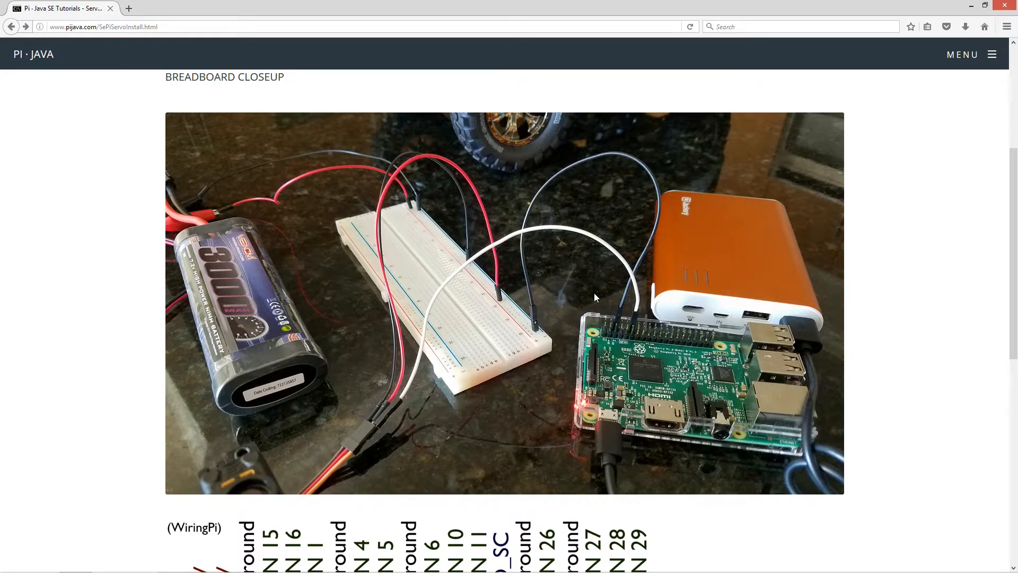
mouse_move(688, 350)
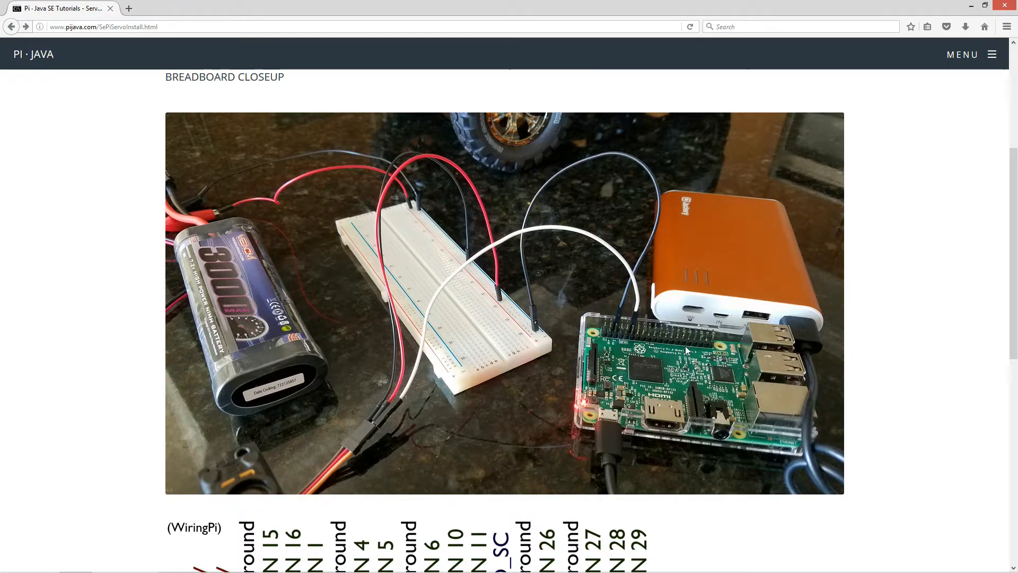
mouse_move(670, 308)
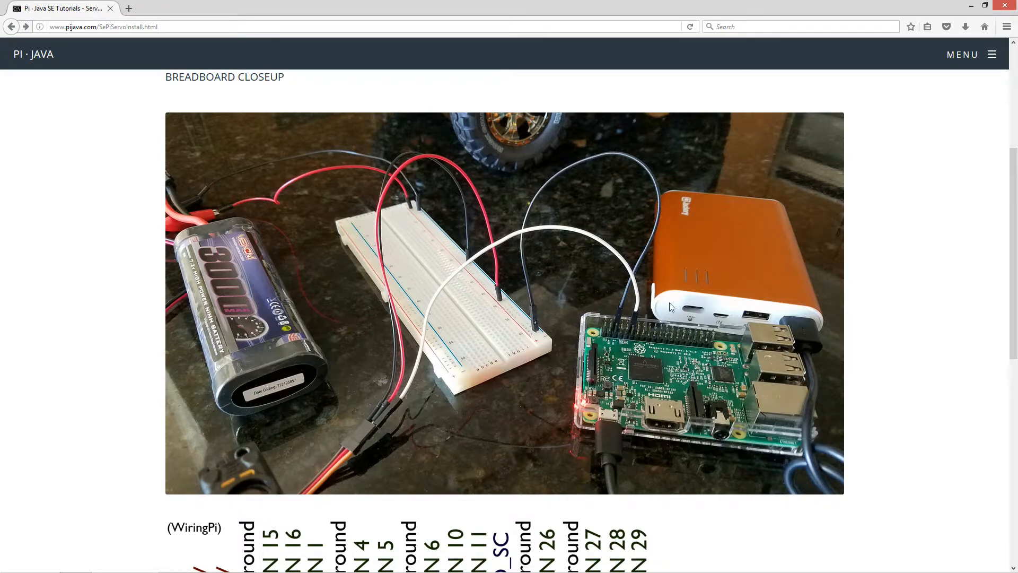
mouse_move(664, 396)
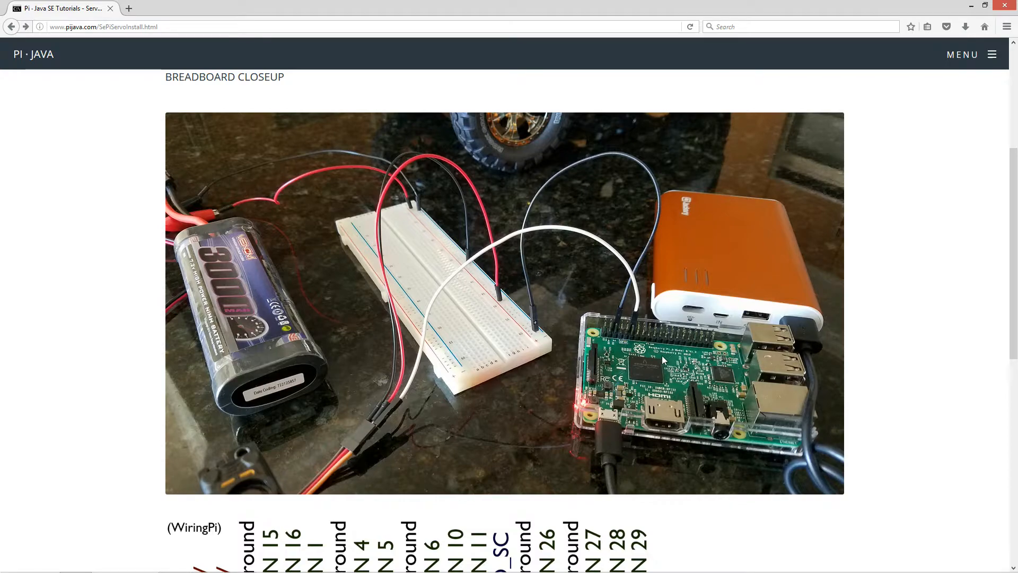
Step: Scroll to the WiringPi J8 pin chart, then bring up the live servo camera view
scroll(down, 3)
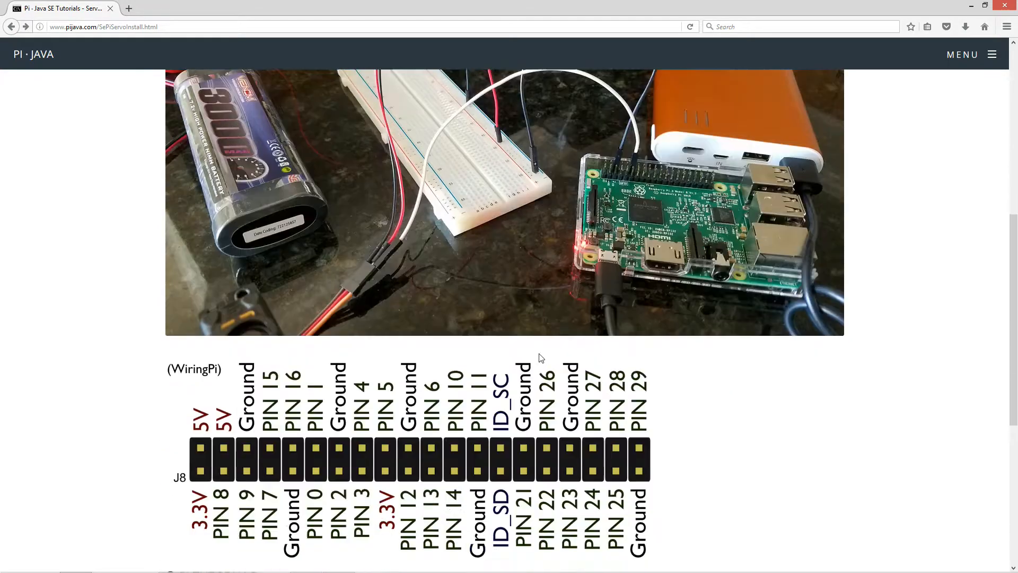
scroll(down, 3)
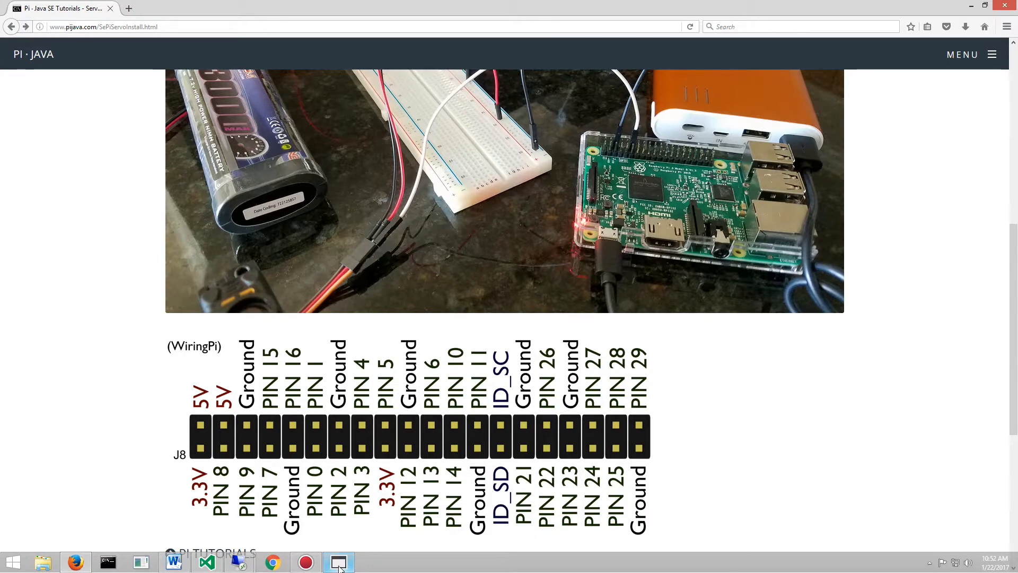
click(337, 562)
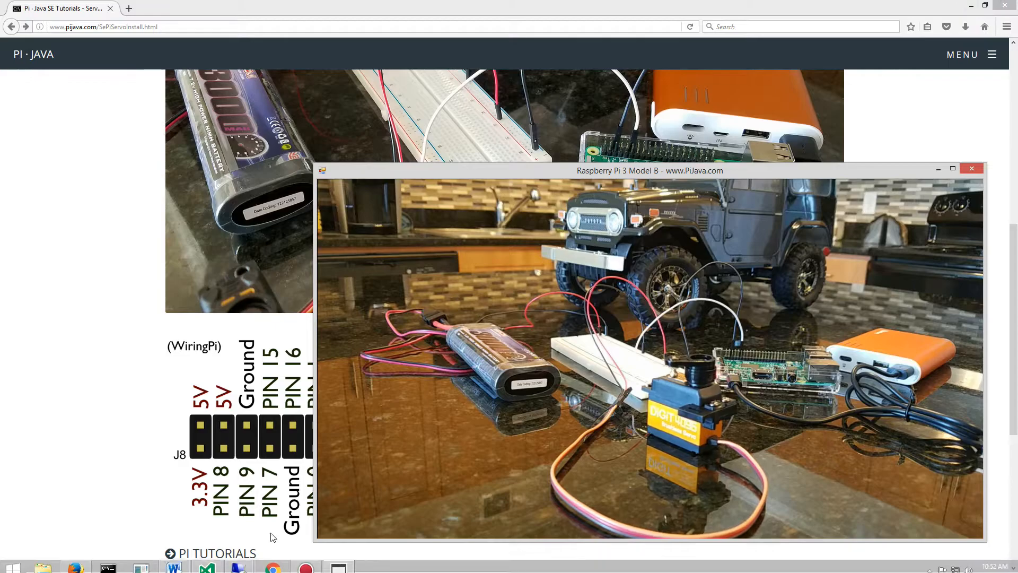
mouse_move(237, 562)
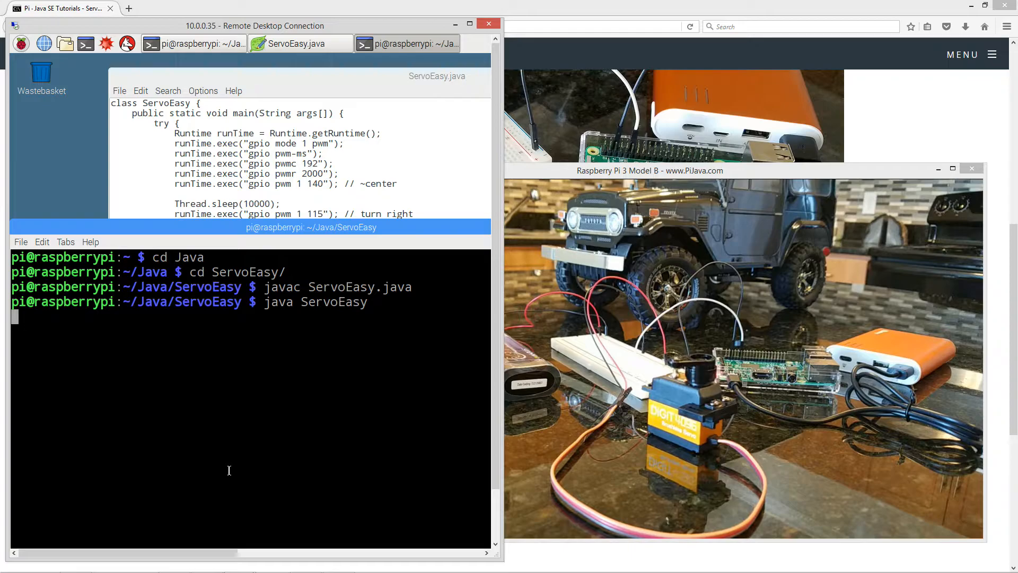
Step: Interrupt java ServoEasy with Ctrl+C to get back to the shell prompt
key(ctrl+c)
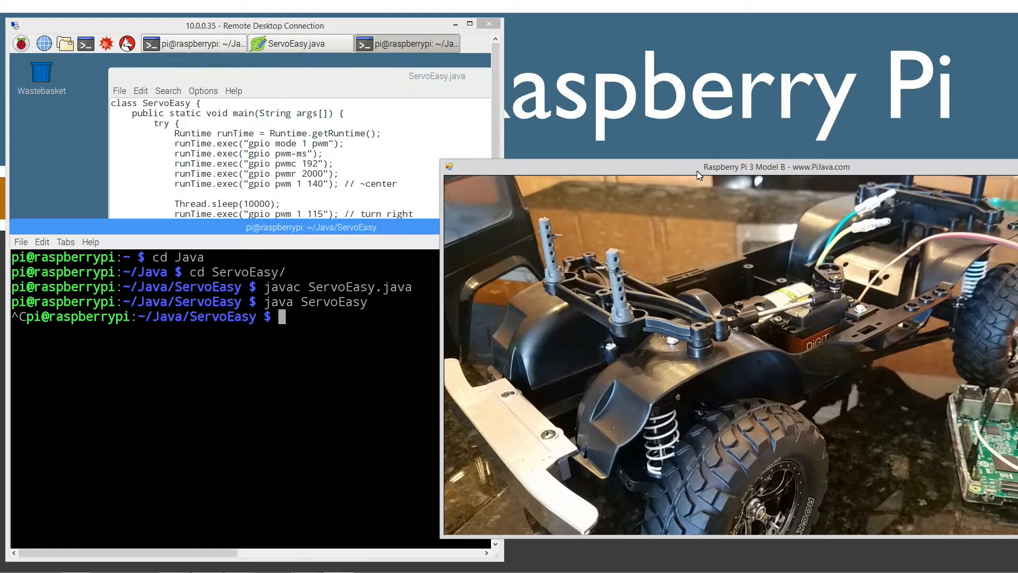
Step: Run java ServoEasy twice, stopping with Ctrl+C, then bring ServoEasy.java to the front
click(305, 271)
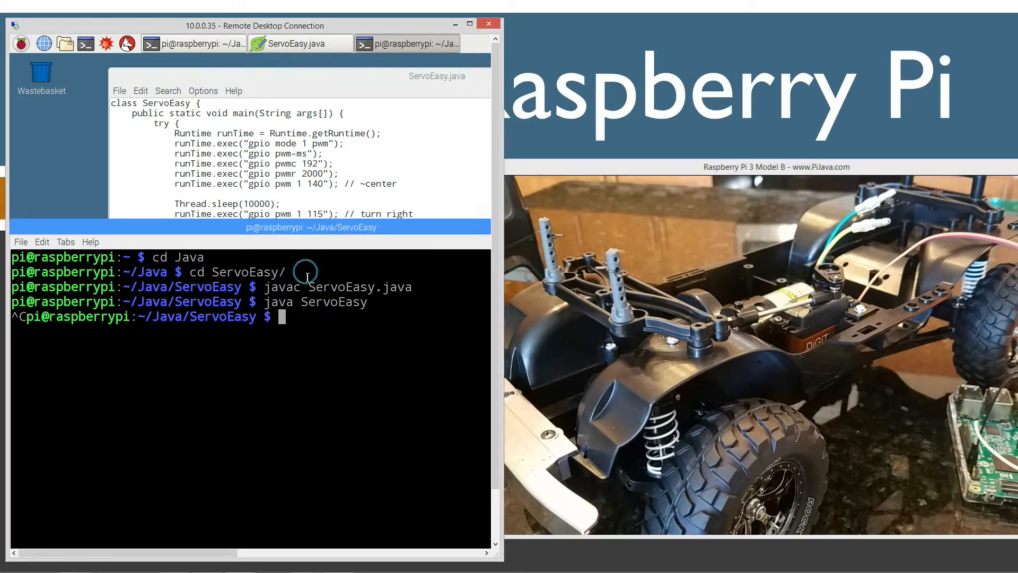
text(java ServoEasy)
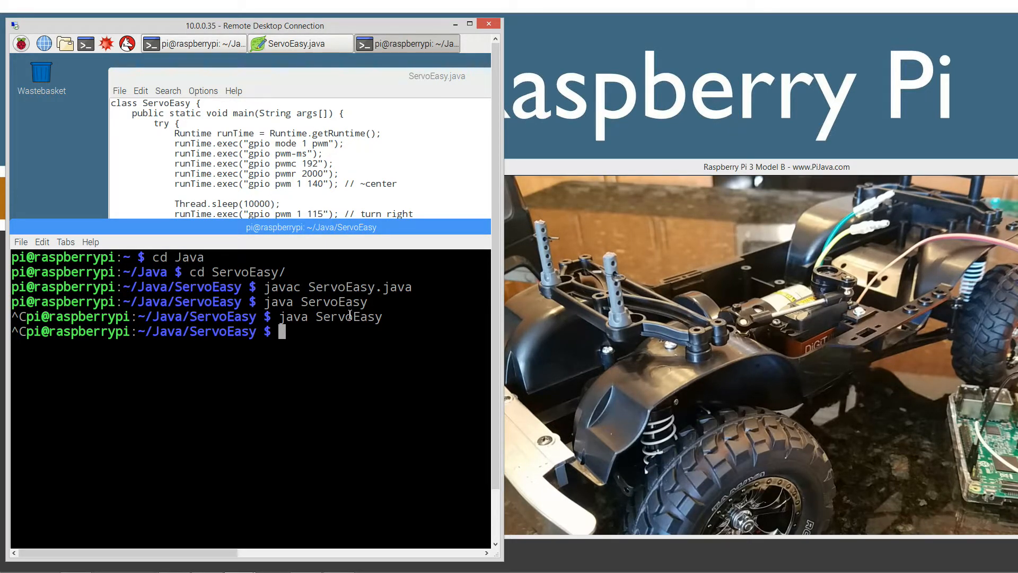
text(java ServoEasy)
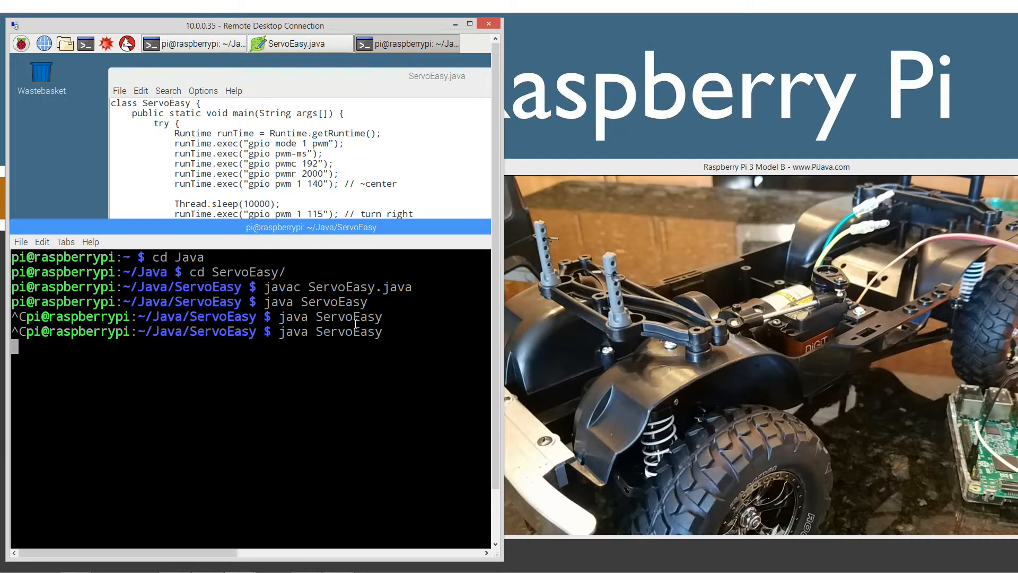
key(Ctrl+c)
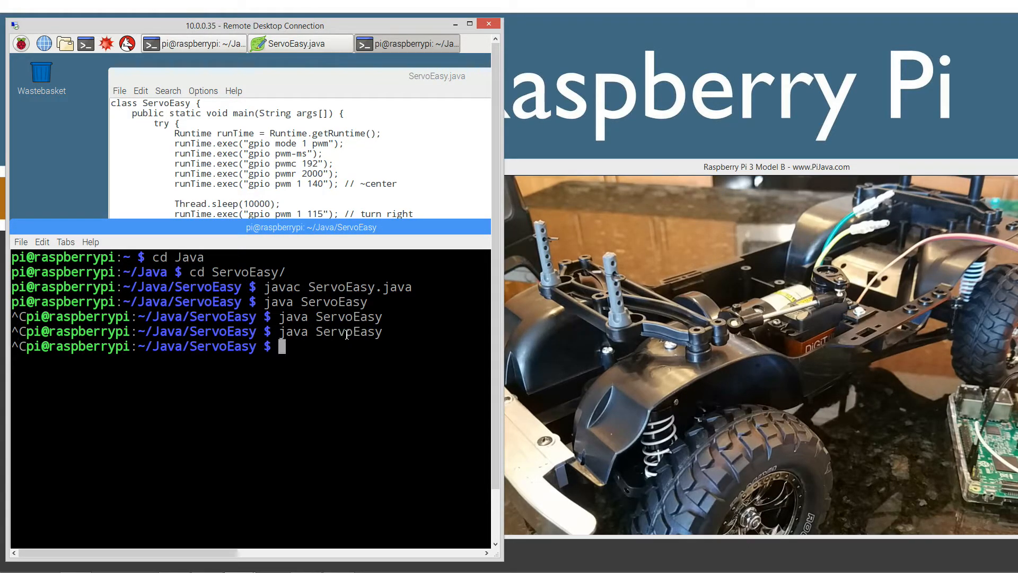
click(299, 44)
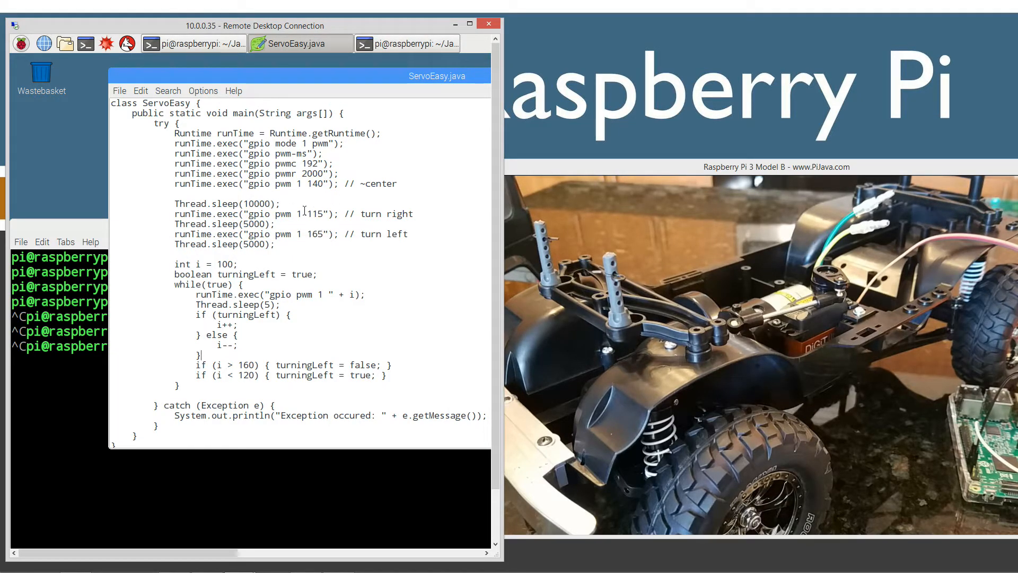
double_click(314, 184)
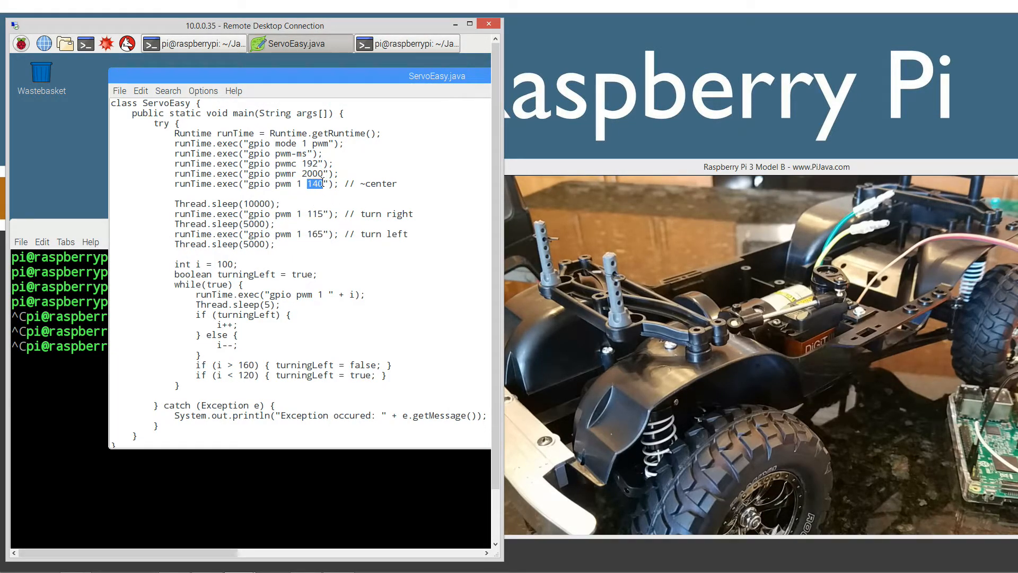
mouse_move(389, 208)
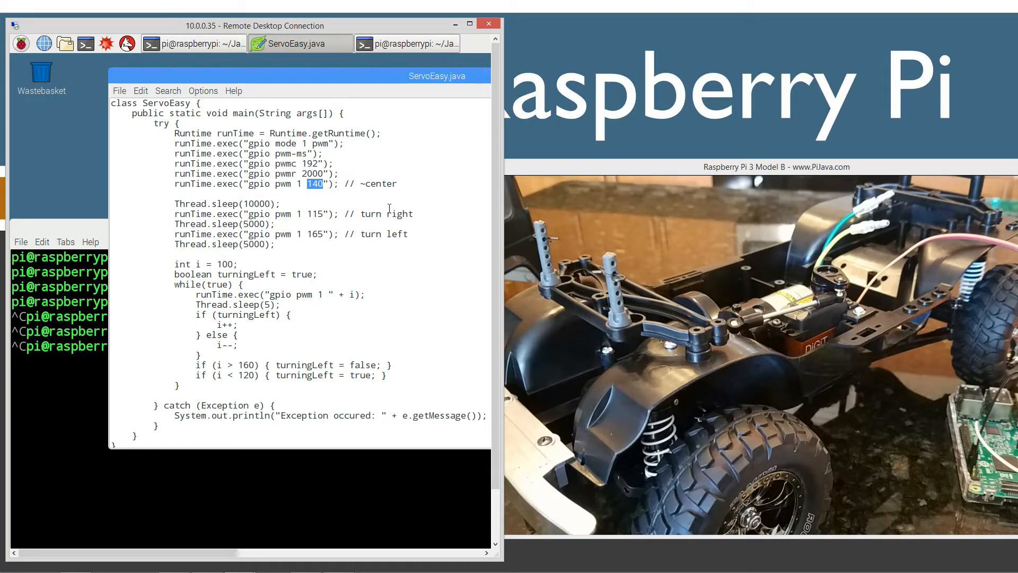
mouse_move(832, 299)
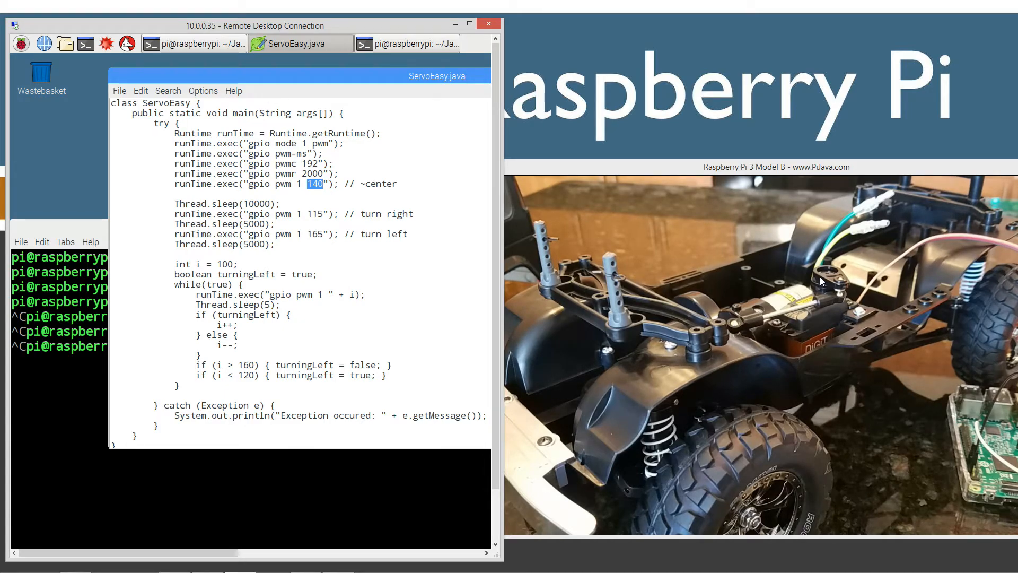
mouse_move(734, 458)
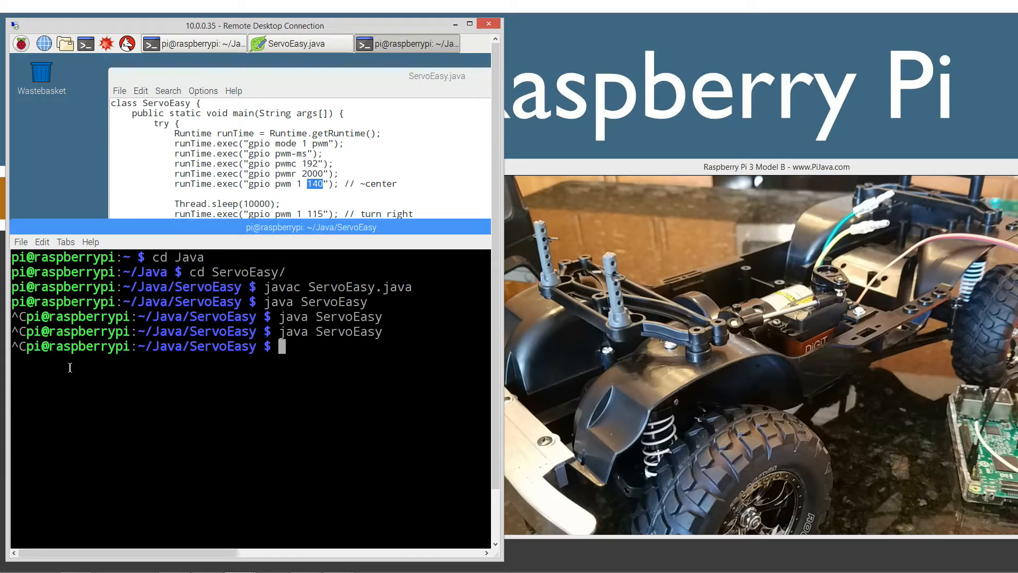
Step: Run java ServoEasy once more and return to the source to shorten the 10000 pause to 5000
text(java ServoEasy)
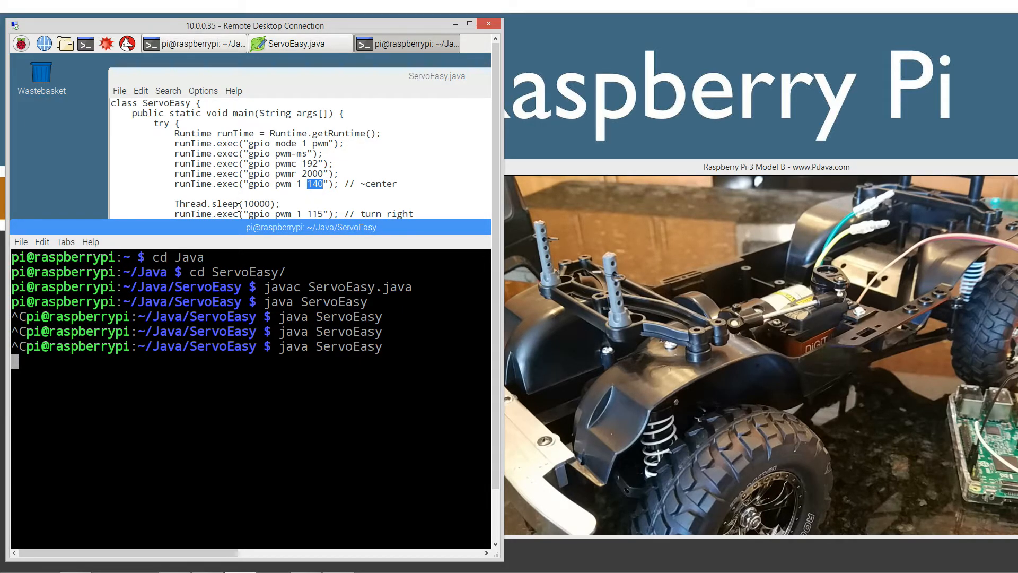
click(299, 44)
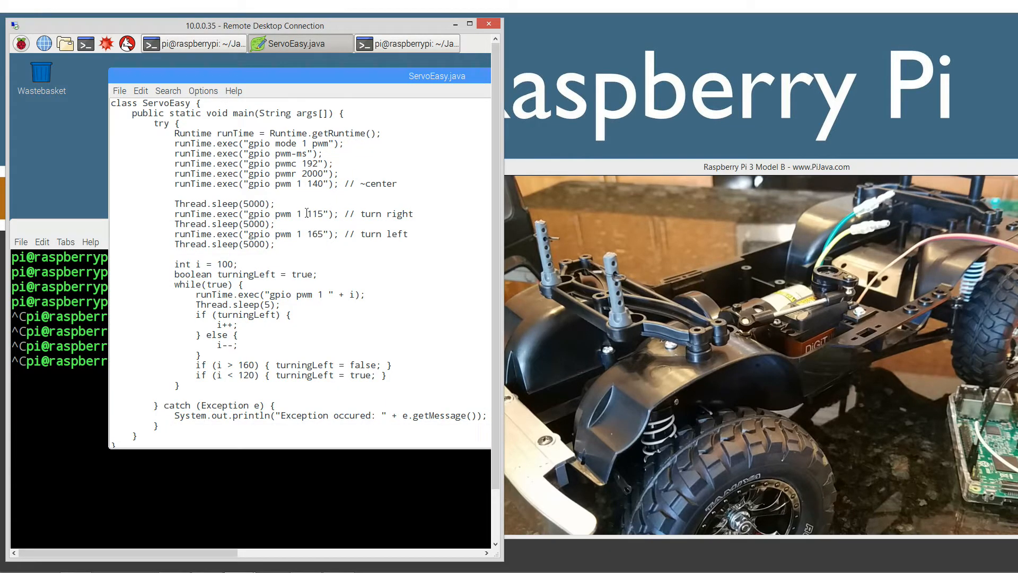
Step: Highlight the right-turn value 115 in ServoEasy.java
double_click(317, 214)
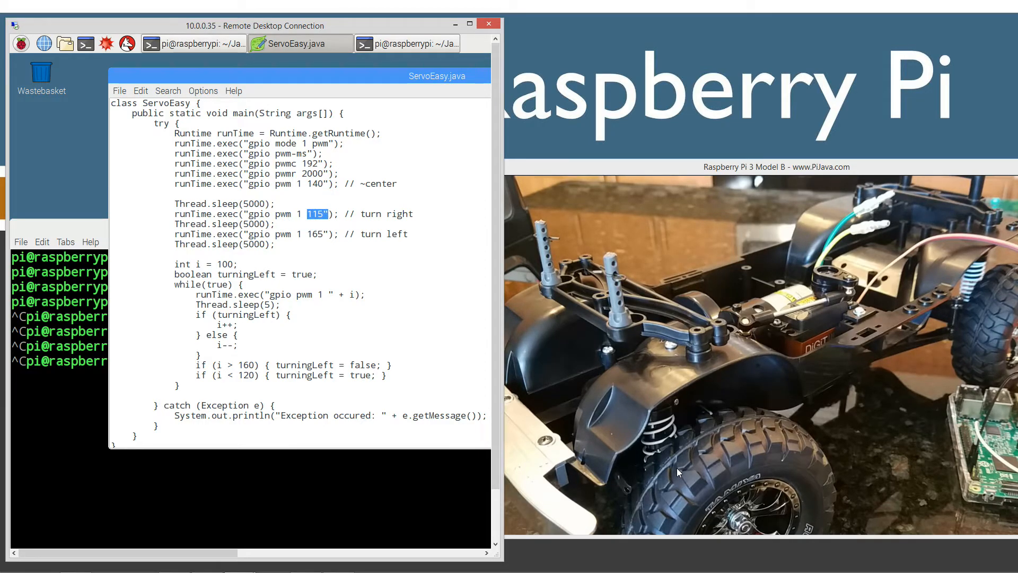
mouse_move(931, 424)
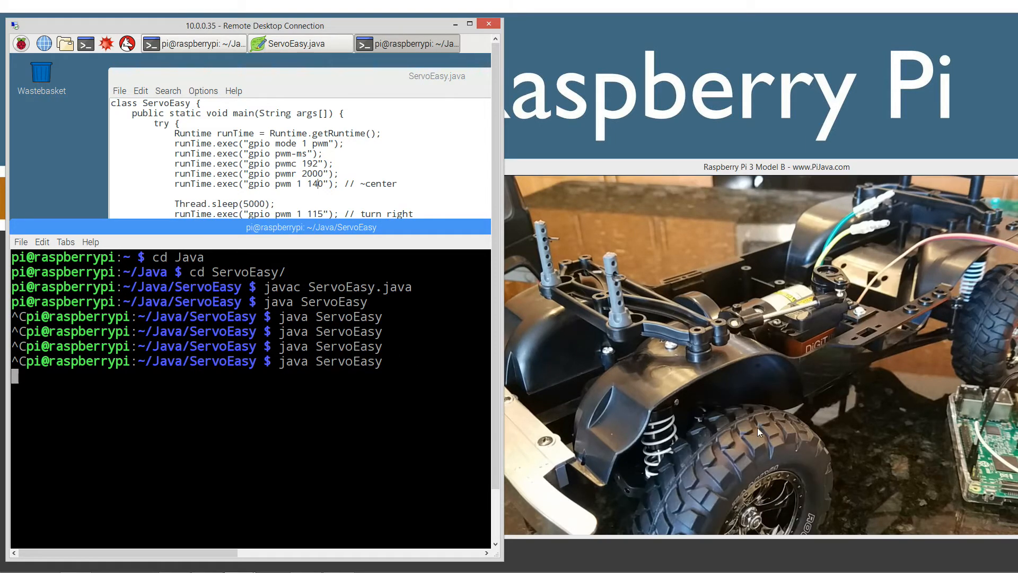
mouse_move(773, 437)
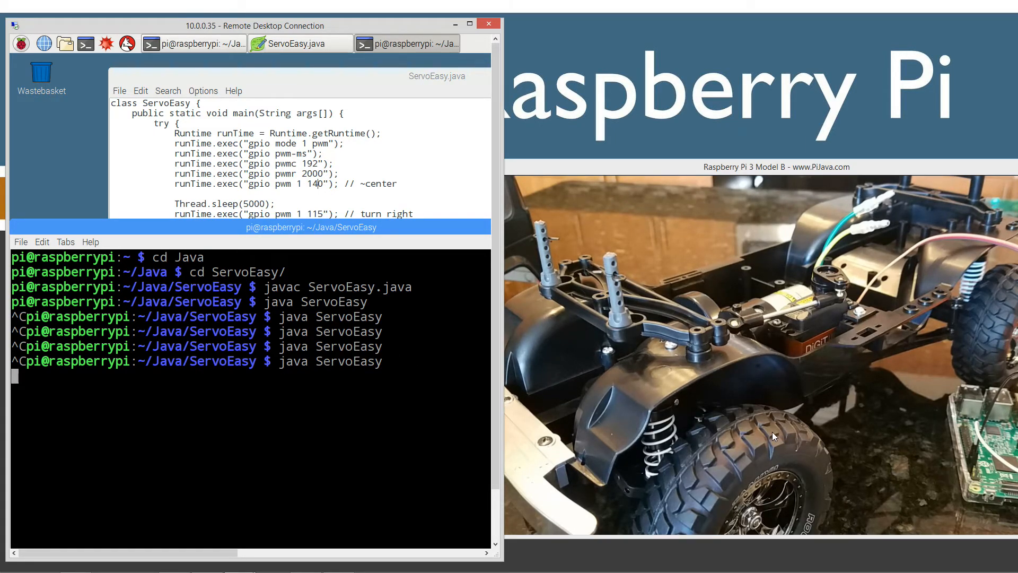
Step: Stop the running ServoEasy program and return to the ServoEasy.java source
click(300, 43)
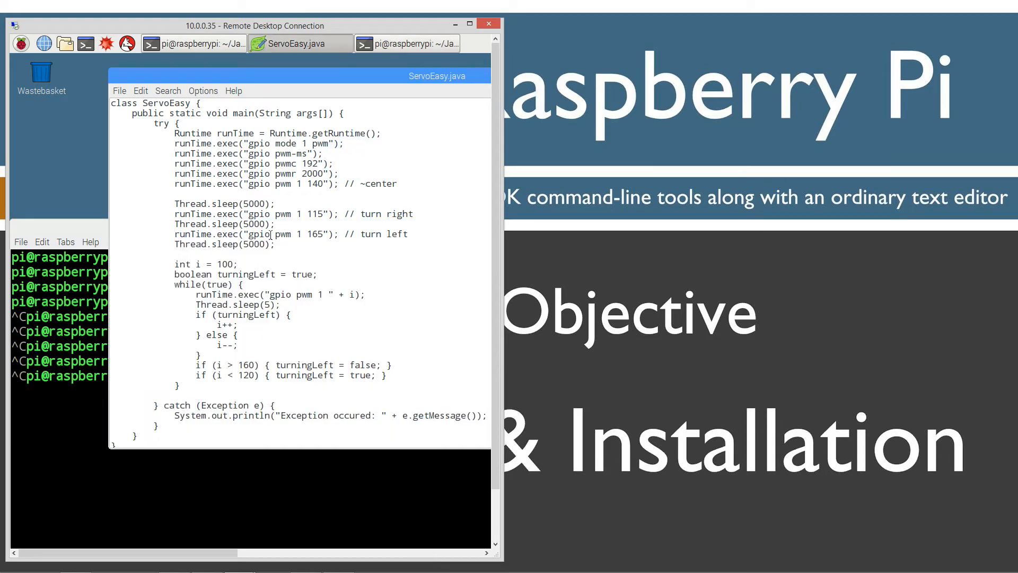
Step: Save the edited ServoEasy.java and recompile it with javac ServoEasy.java
click(119, 91)
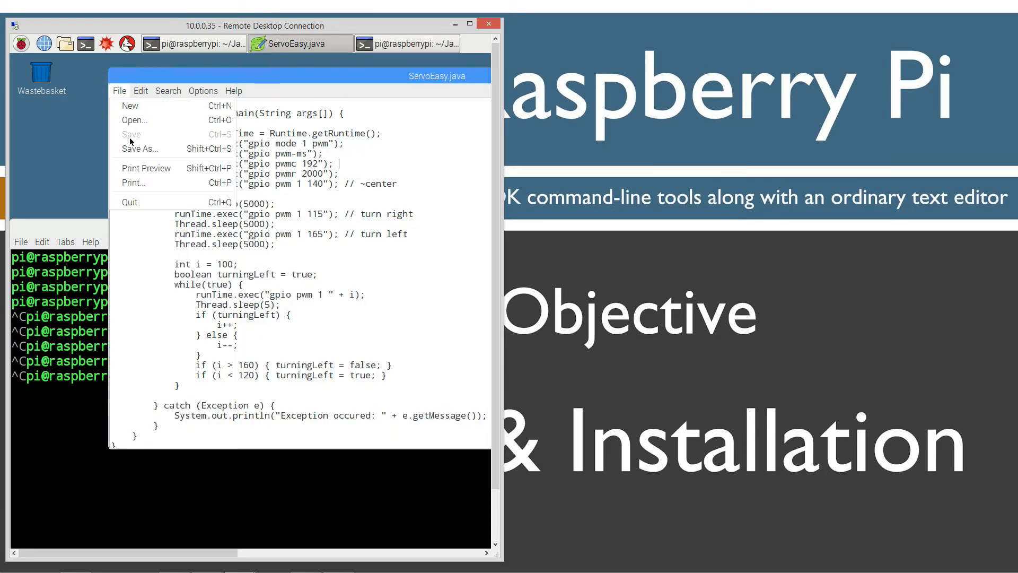
click(354, 114)
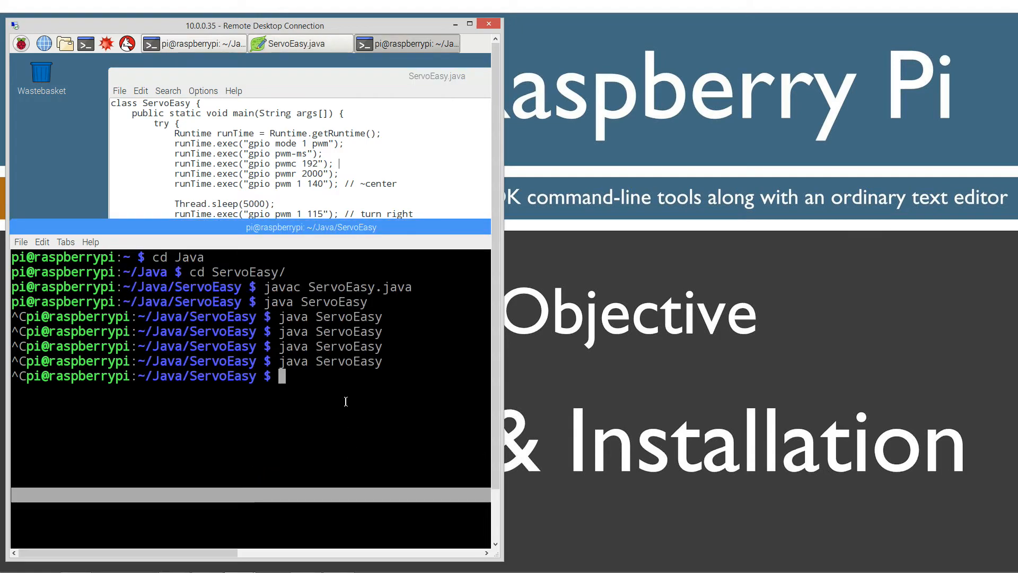
text(javac ServoEasy.java)
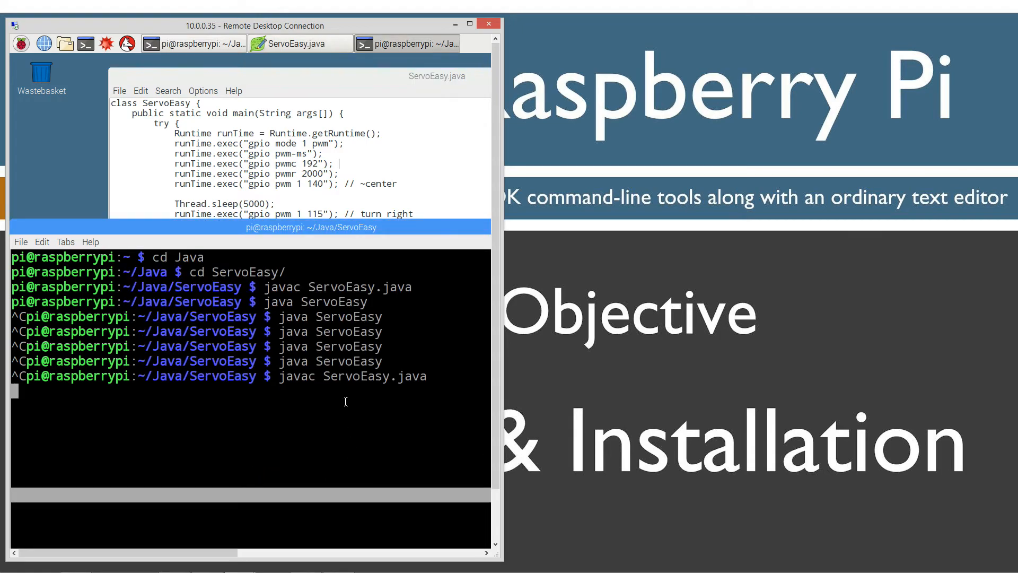
key(Return)
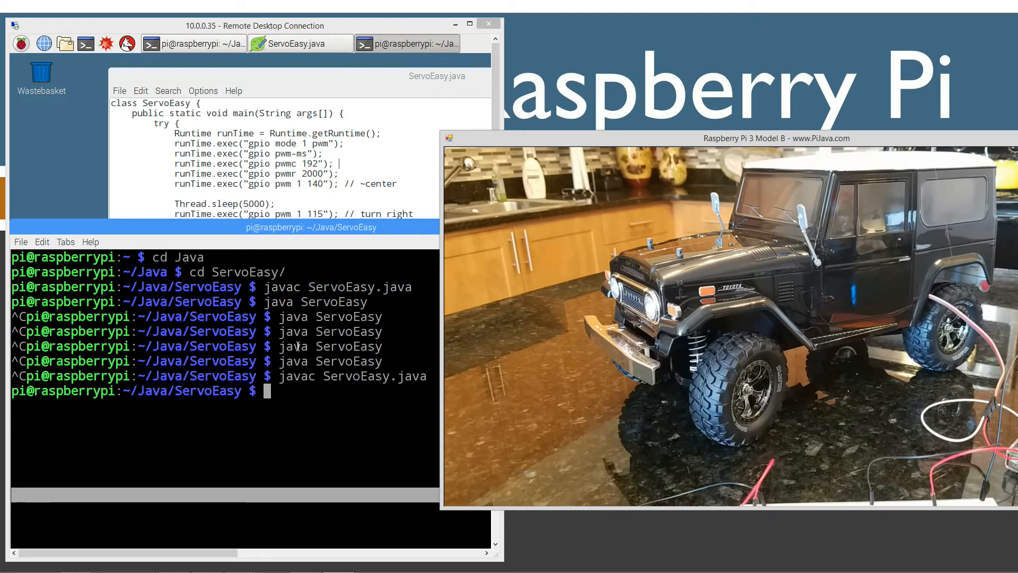
text(javac ServoEasy.java)
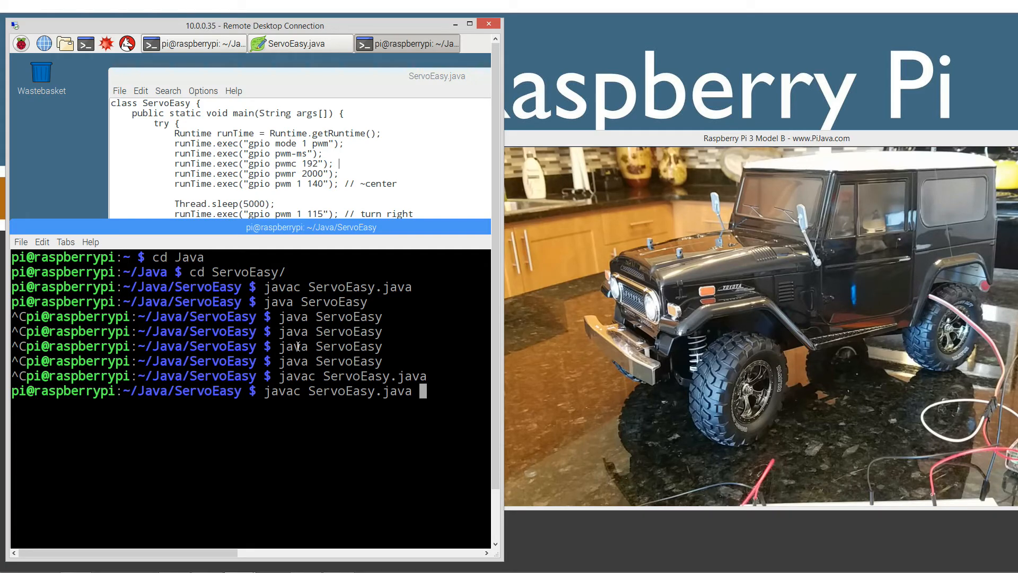